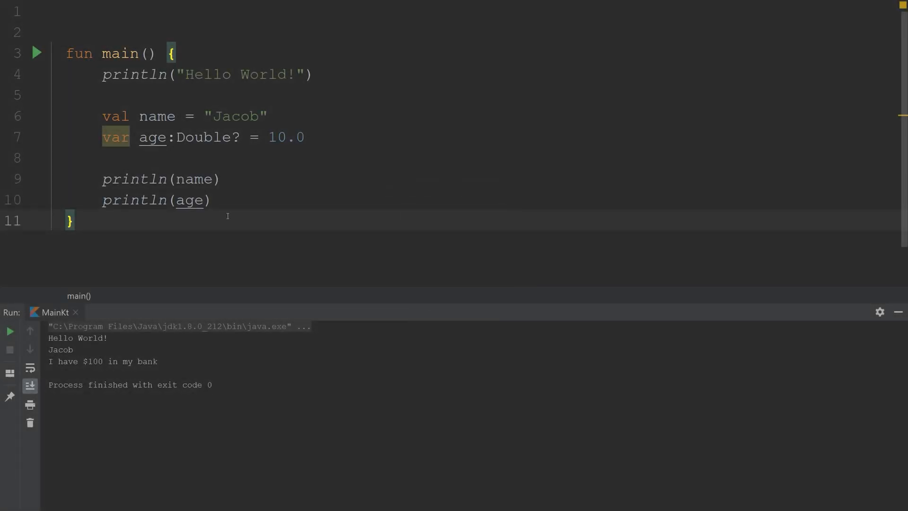
Select main's old Hello World, name and age lines for removal.
click(74, 220)
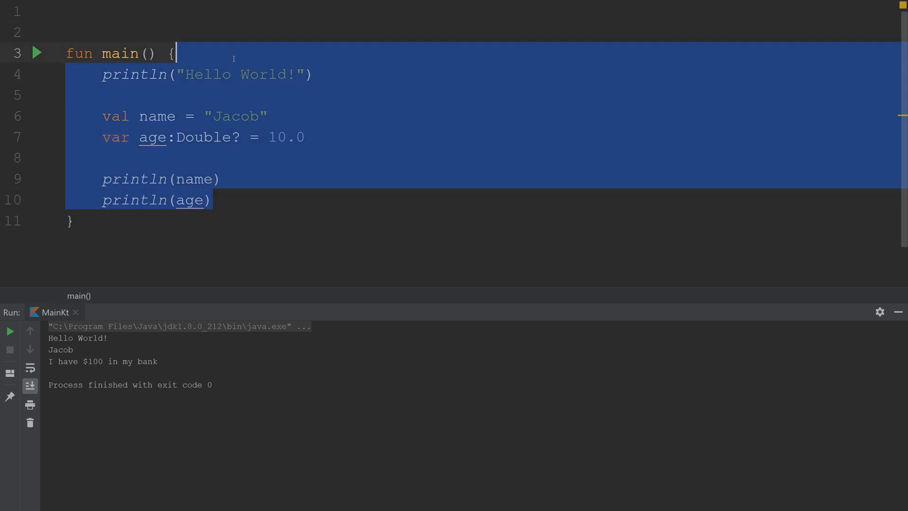
Delete main's old body and declare val a = "Apple" and val b = "Banana".
key(Delete)
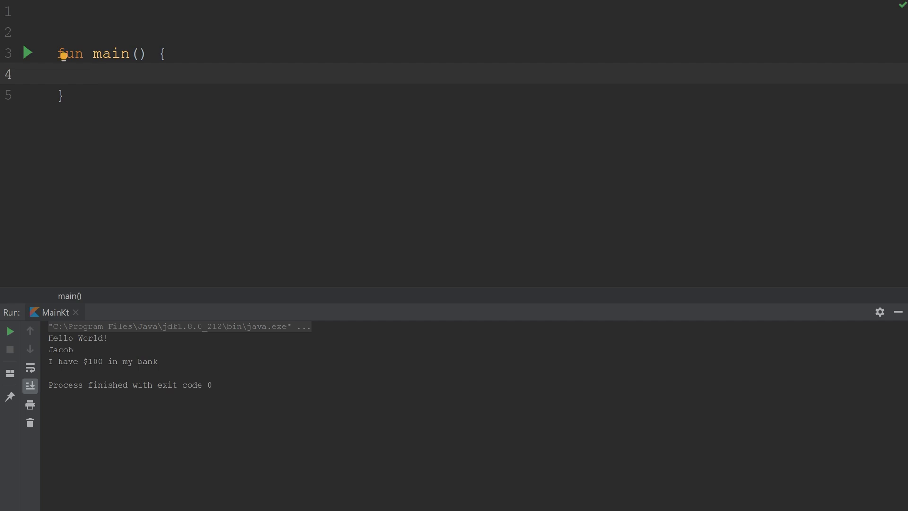
click(93, 73)
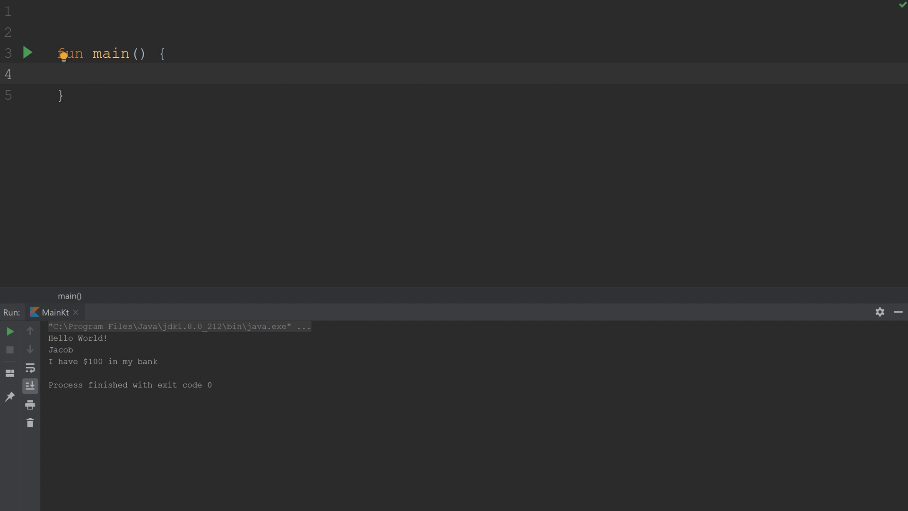
text(val)
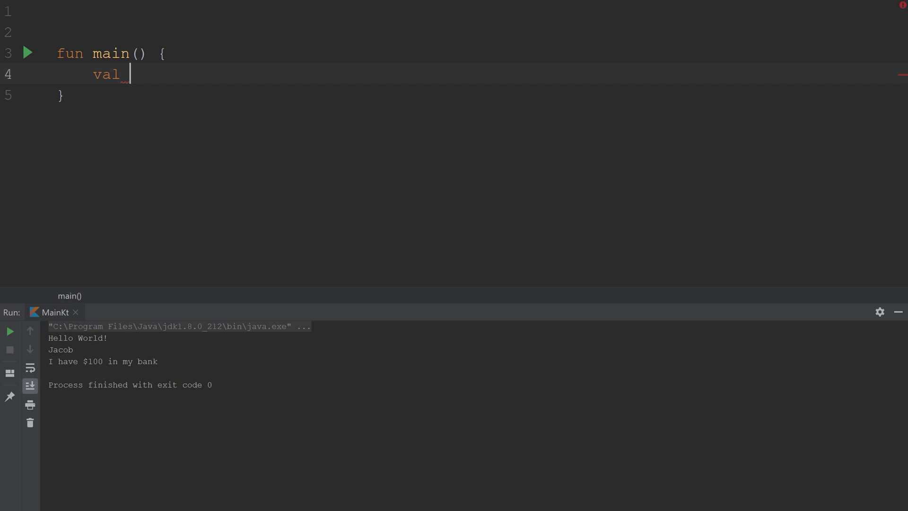
text(a)
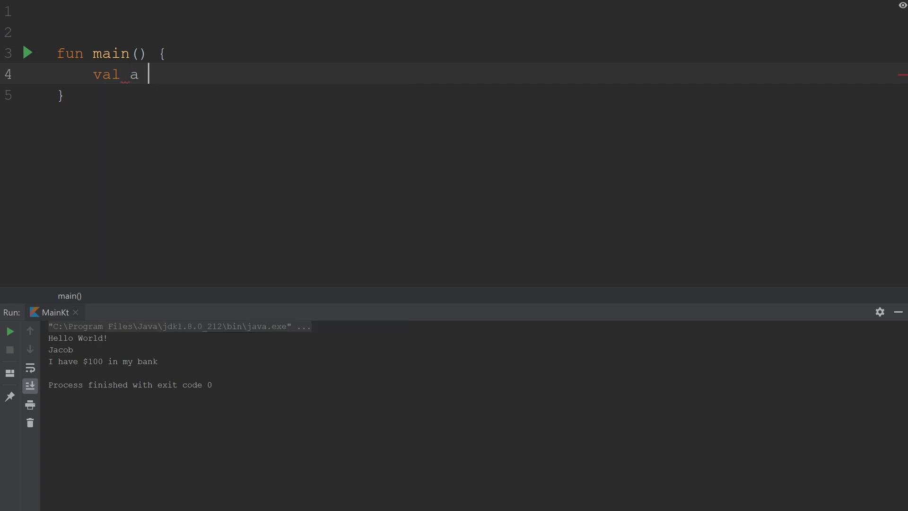
text(= "")
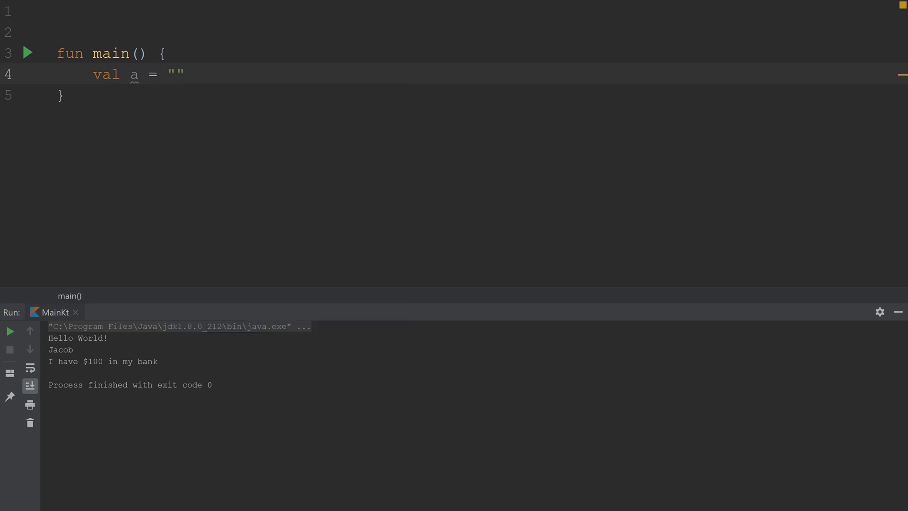
text(Apple)
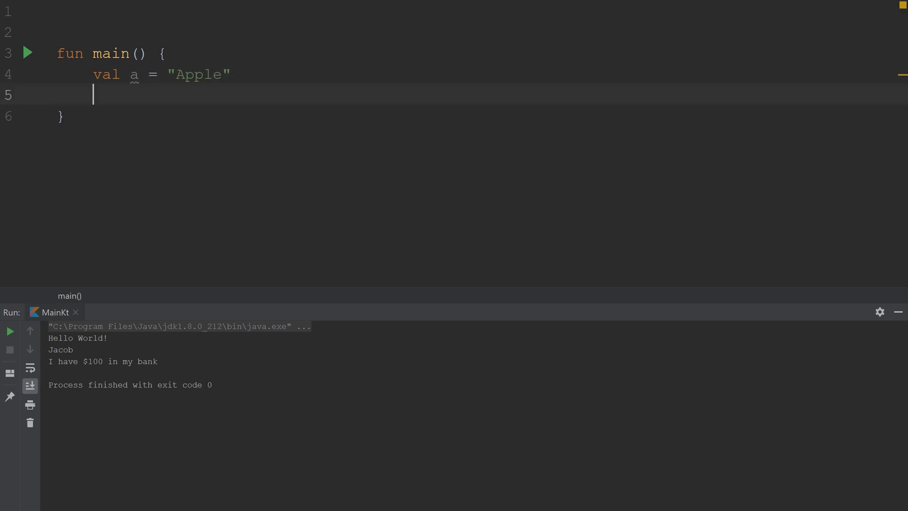
text(val b = "Banana")
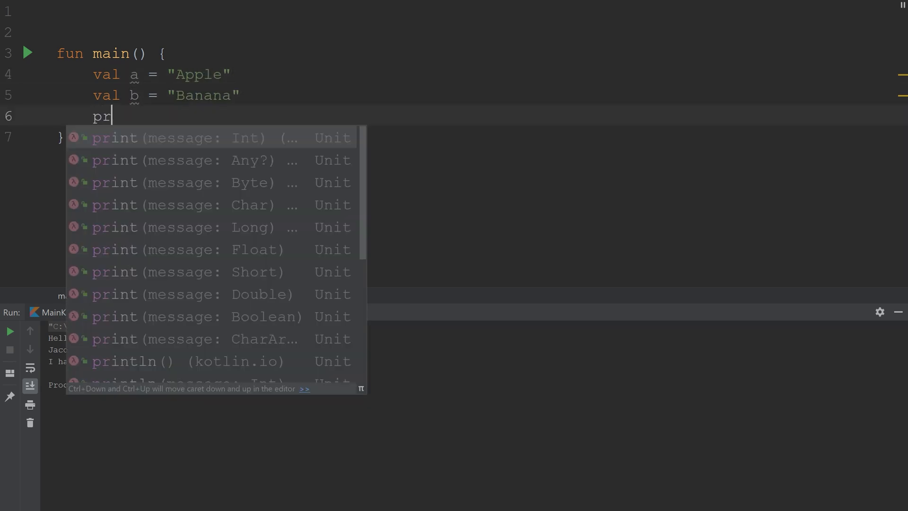
text(int)
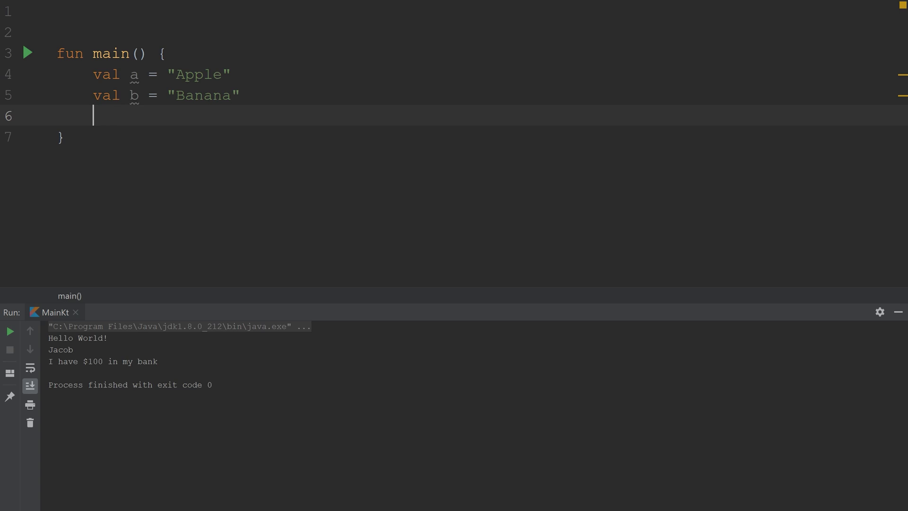
Replace a Java-style System.out.print attempt with an empty println() from completion.
text(System)
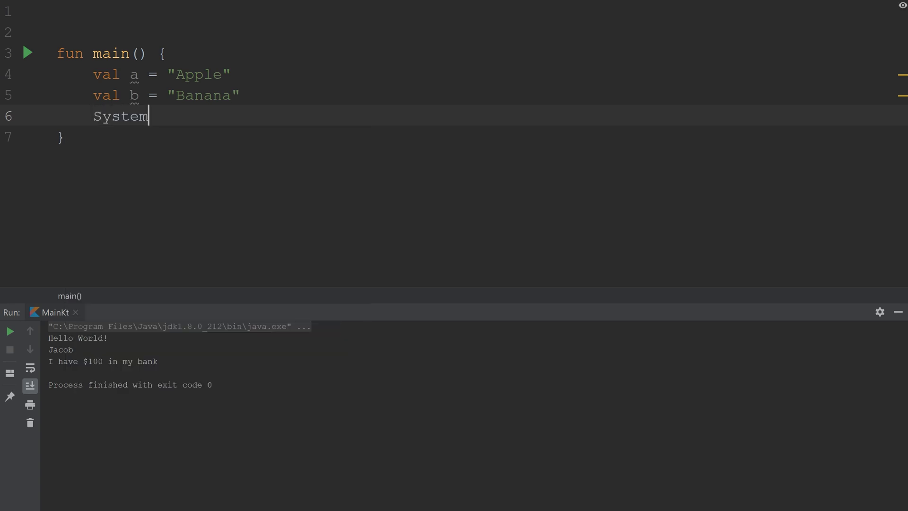
text(.out.print)
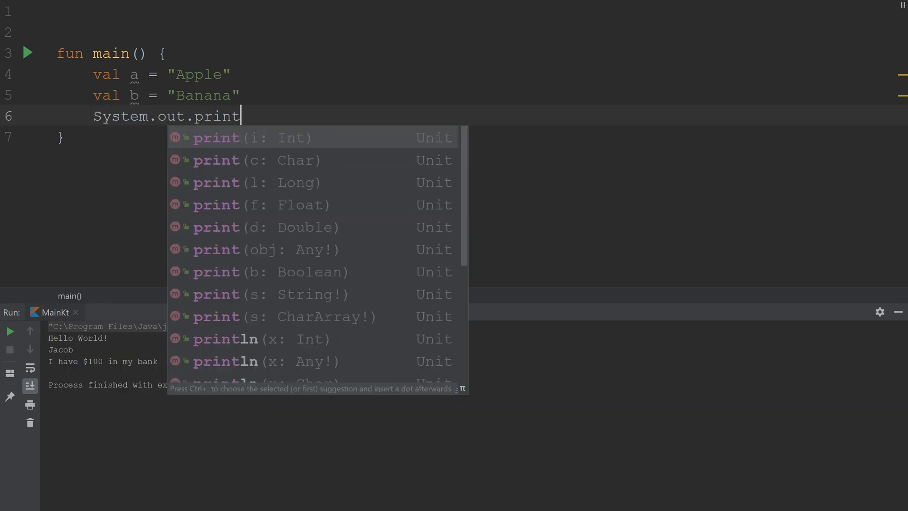
key(BackSpace)
text(prin)
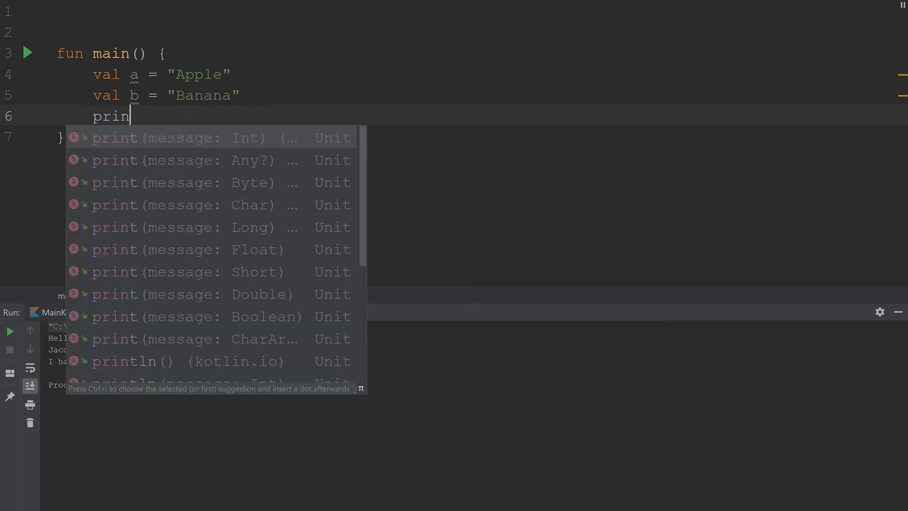
text(t)
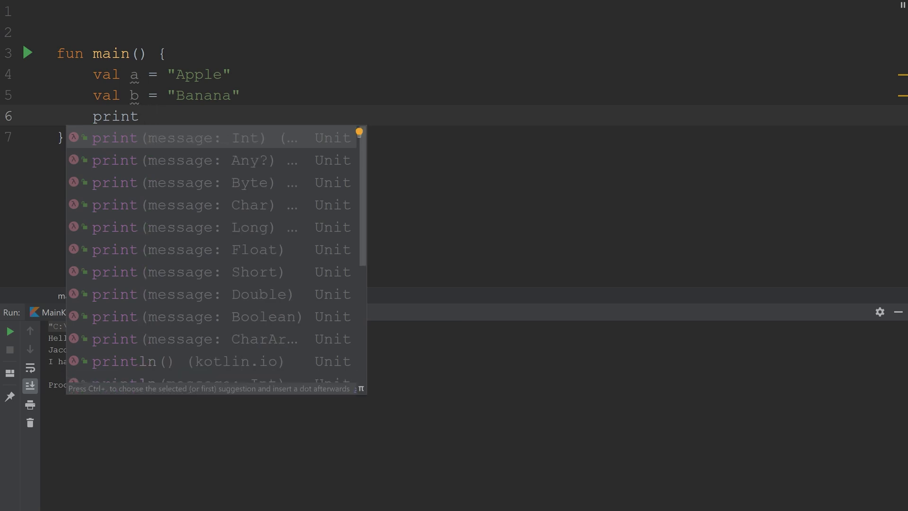
click(144, 360)
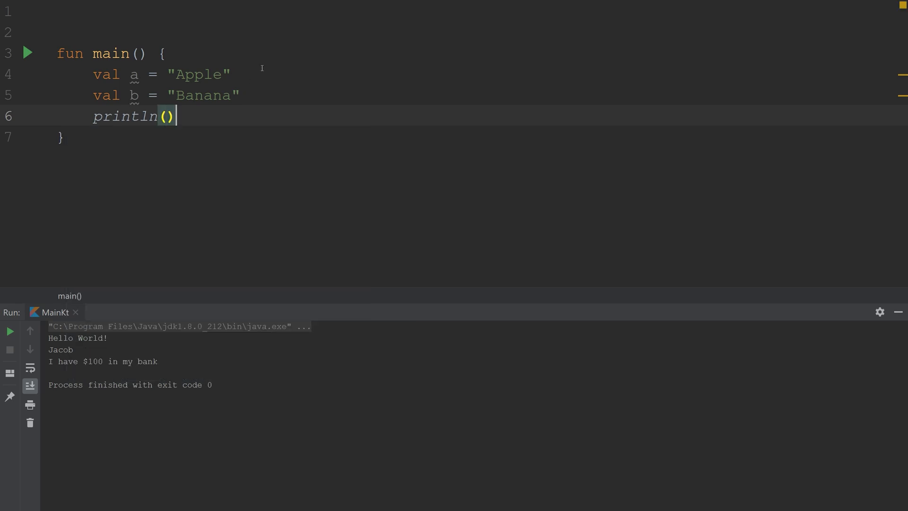
mouse_move(125, 116)
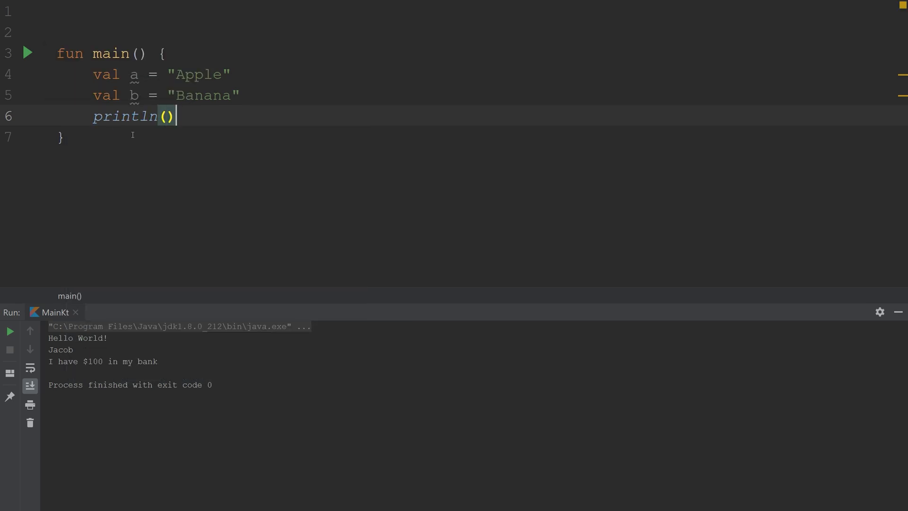
mouse_move(124, 116)
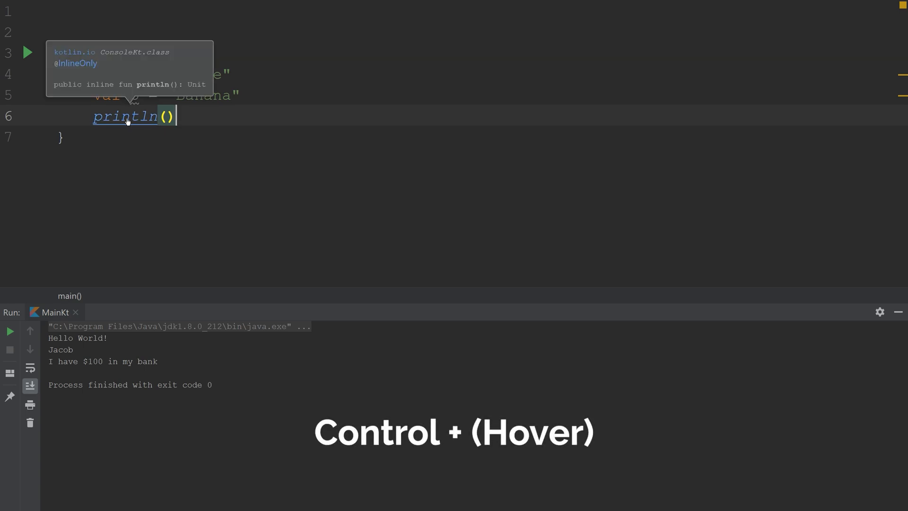
Inspect println's library definitions and pass a as the println argument.
click(124, 116)
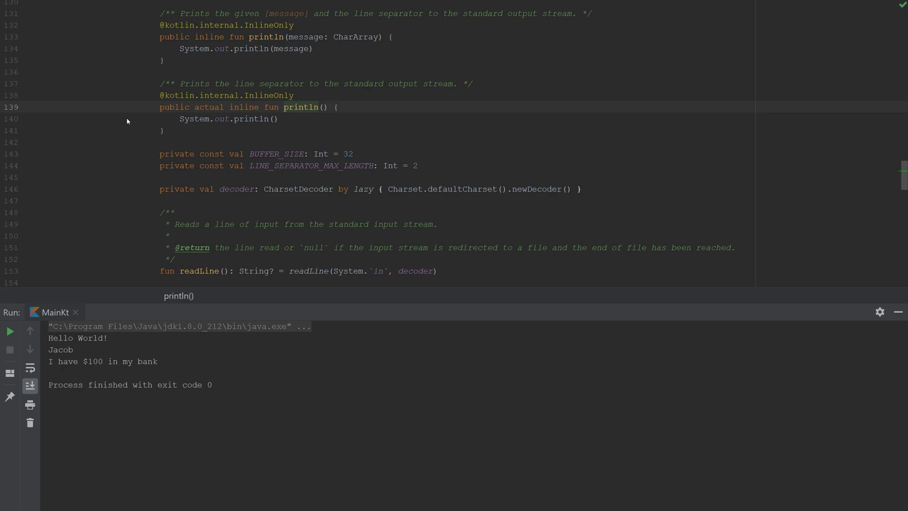
click(283, 107)
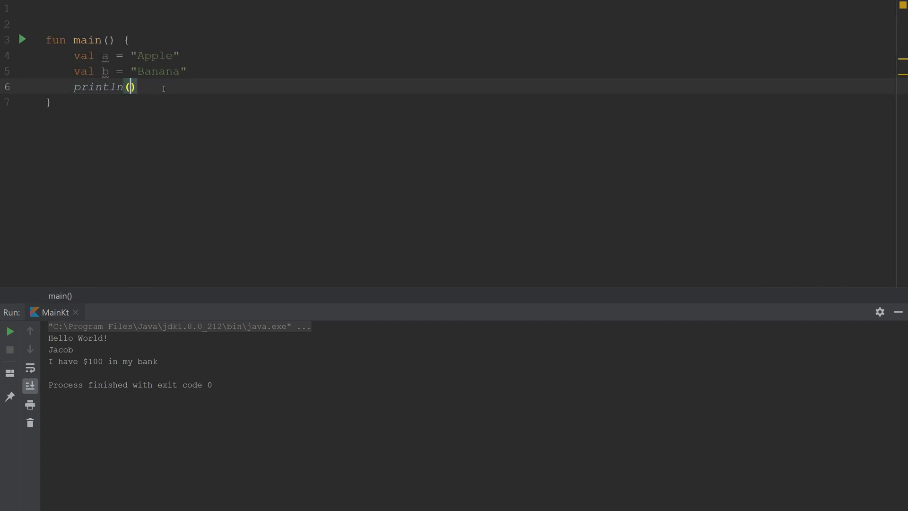
text(a)
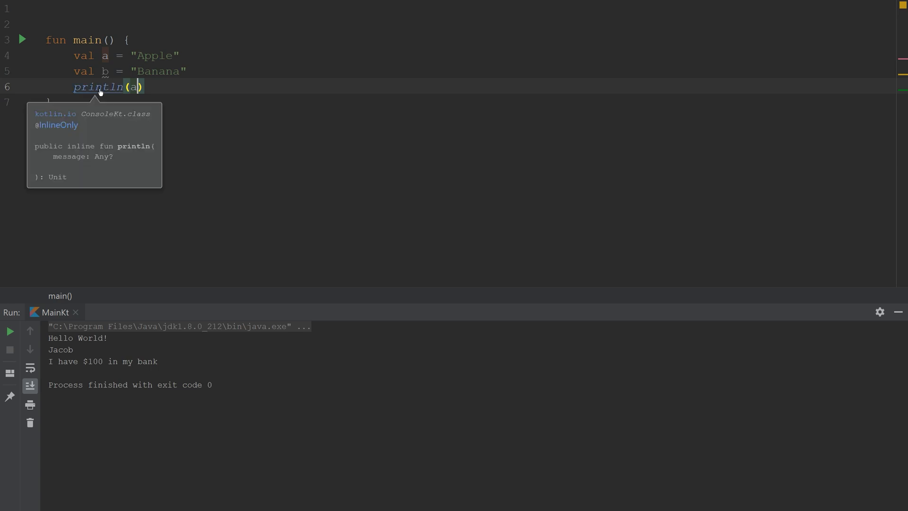
click(97, 87)
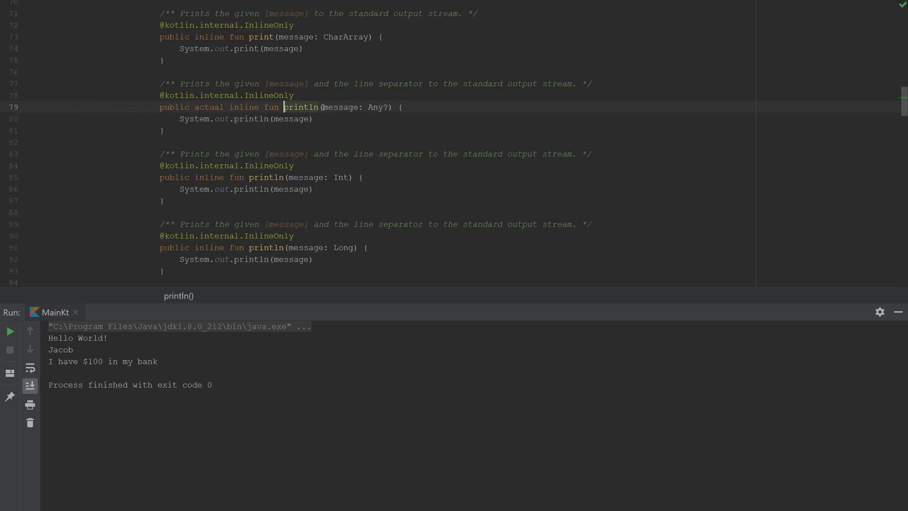
double_click(290, 119)
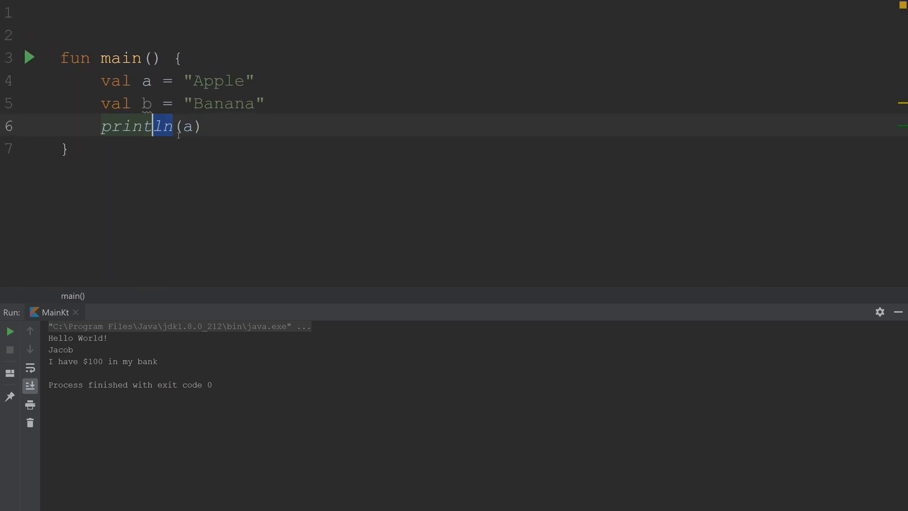
Change the code to print(a), print(b) and an empty println to end the line.
key(Backspace)
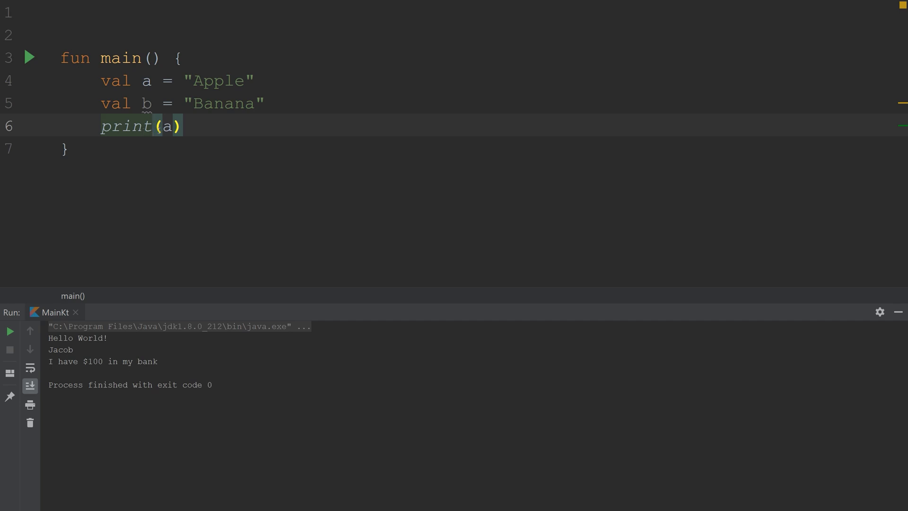
text(p)
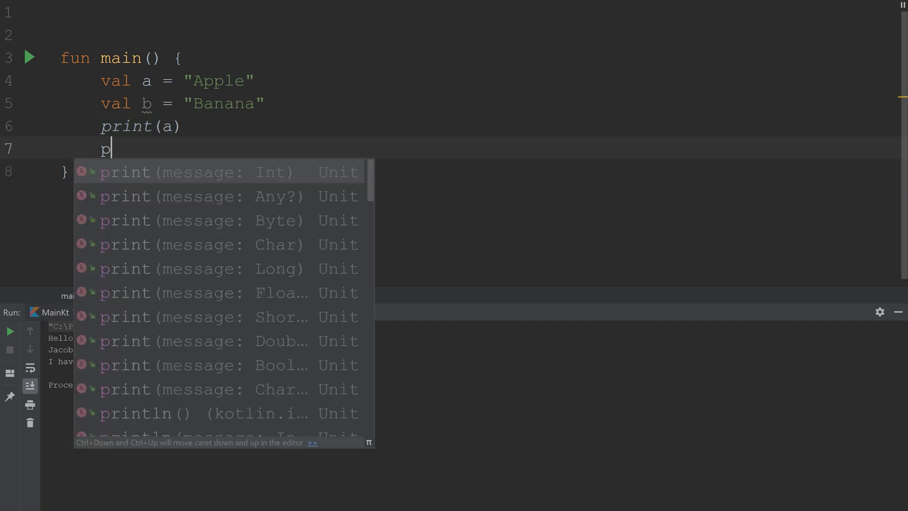
text(rint(b))
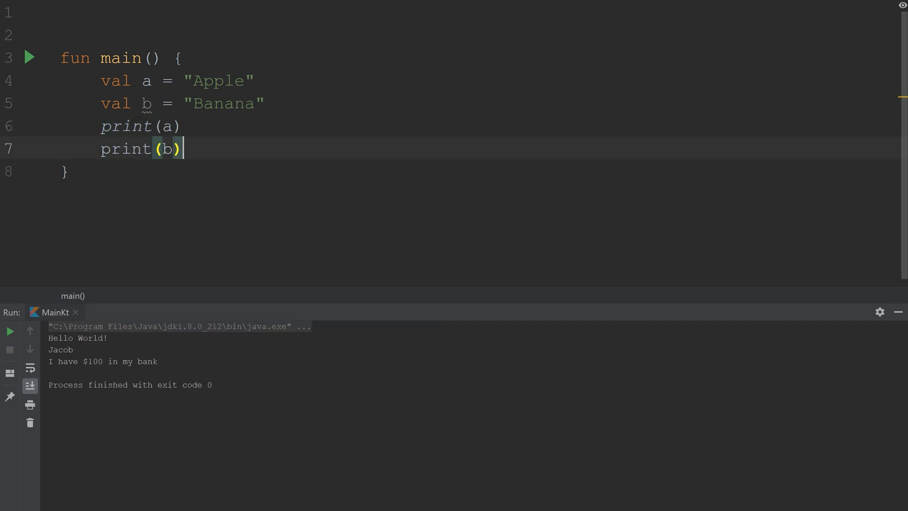
text(prinln()
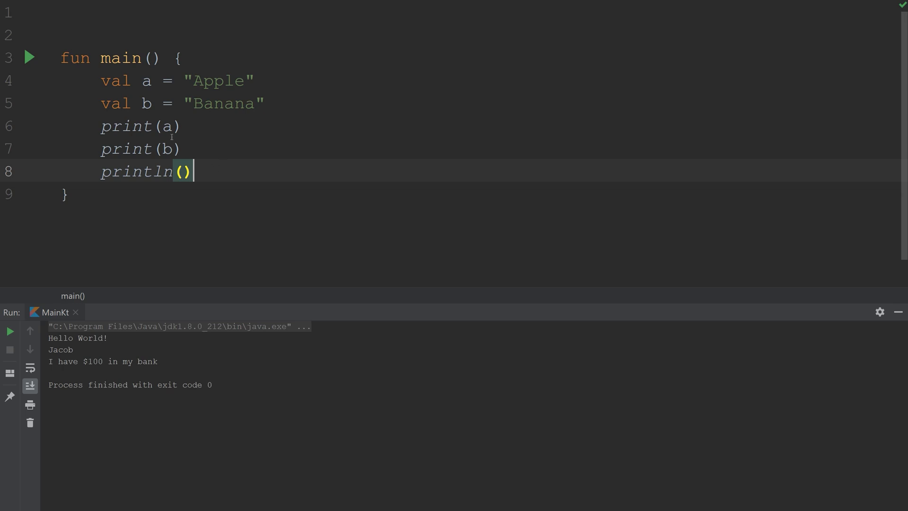
Run main so AppleBanana appears, then begin selecting the two print lines.
click(30, 57)
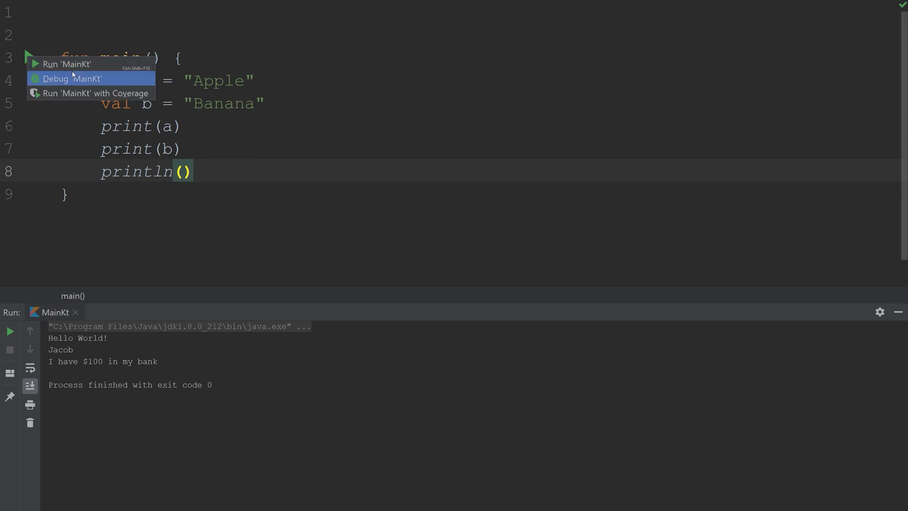
click(65, 63)
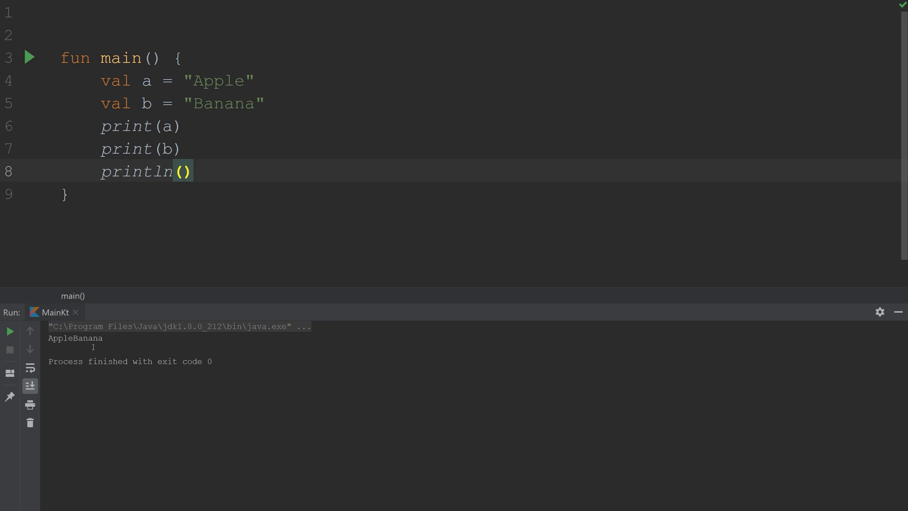
click(143, 81)
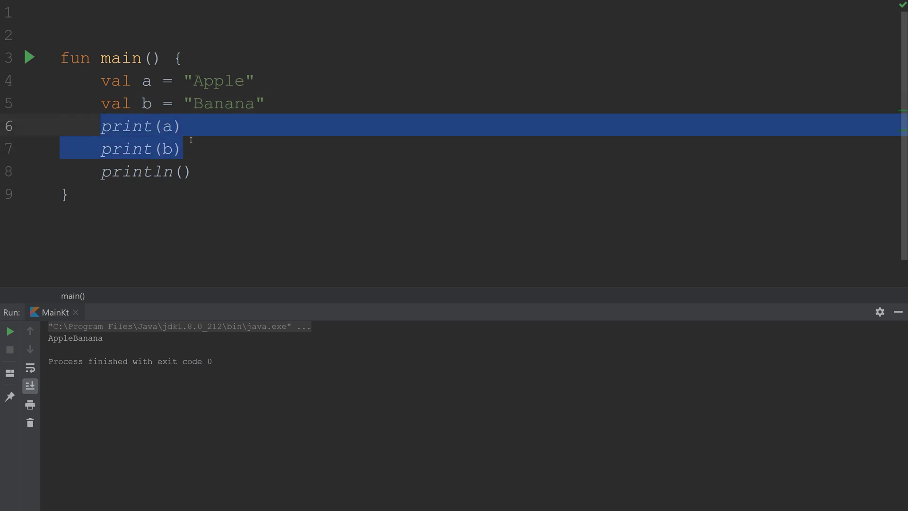
Remove the separate print calls and write a single println(a + b).
double_click(75, 338)
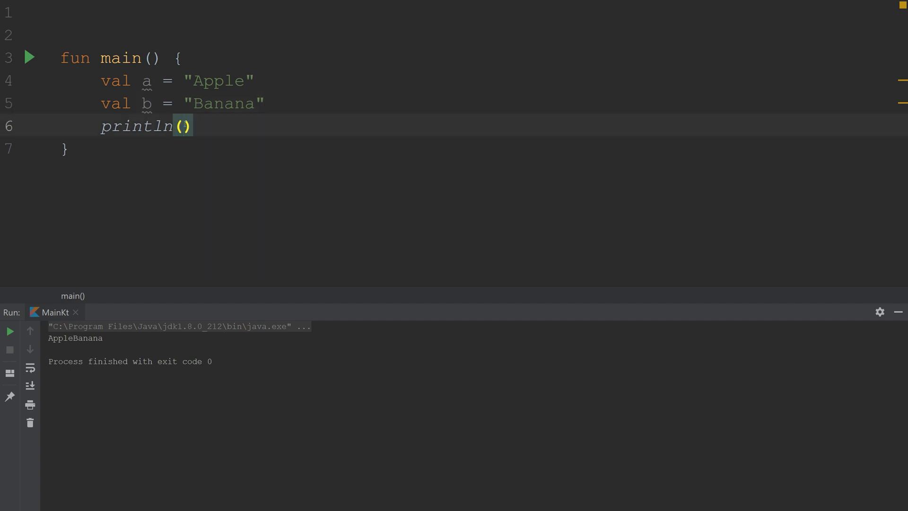
text(a)
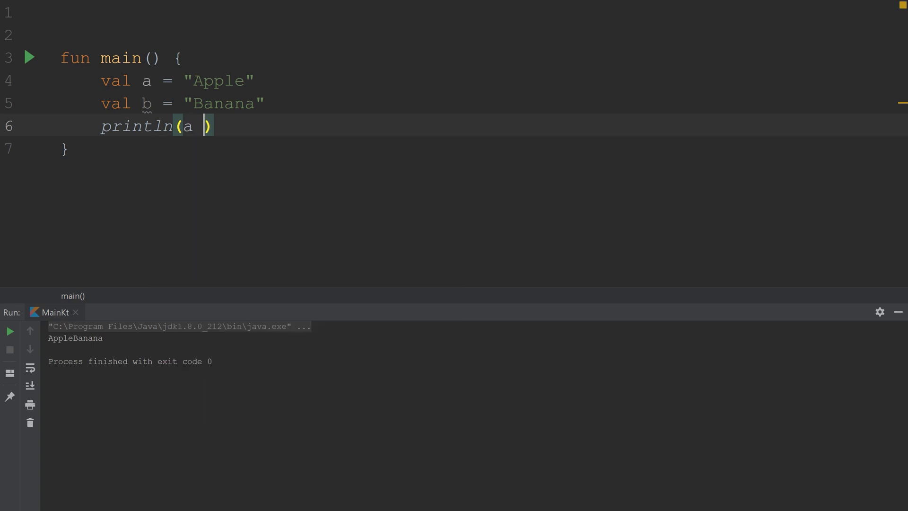
text(+ b)
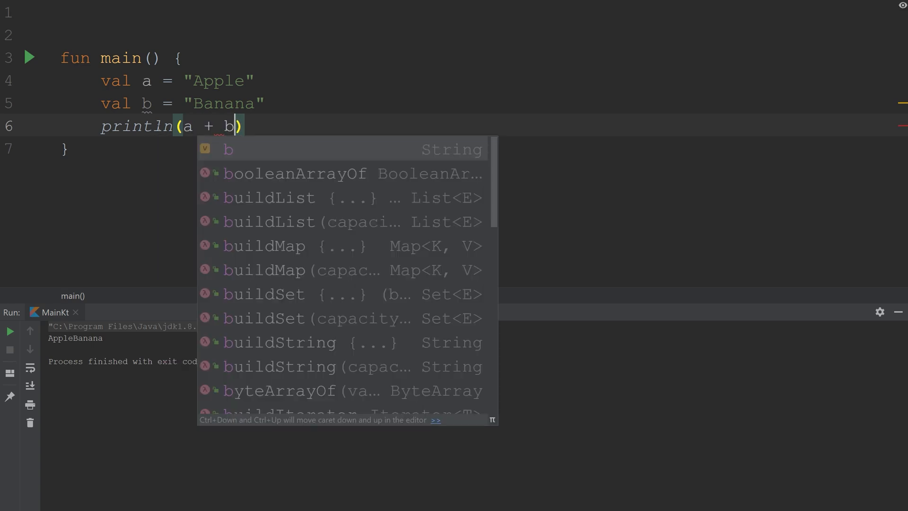
key(Escape)
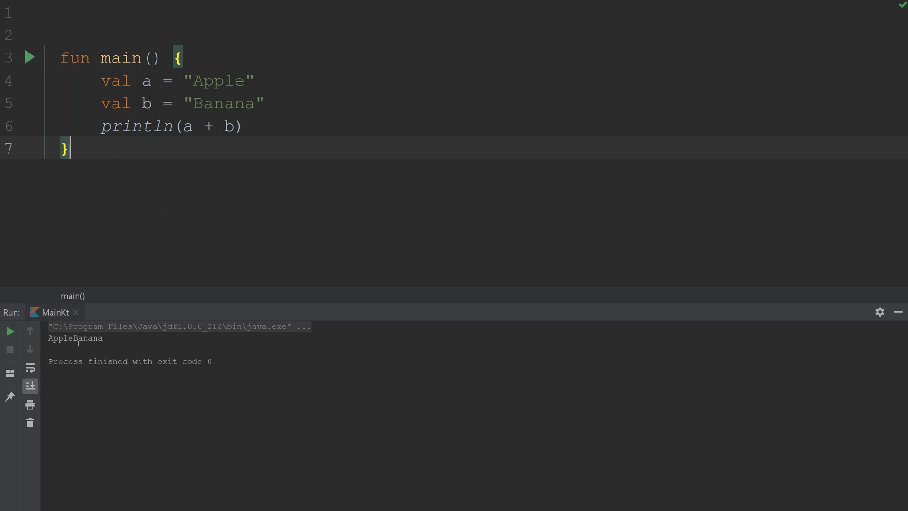
mouse_move(94, 270)
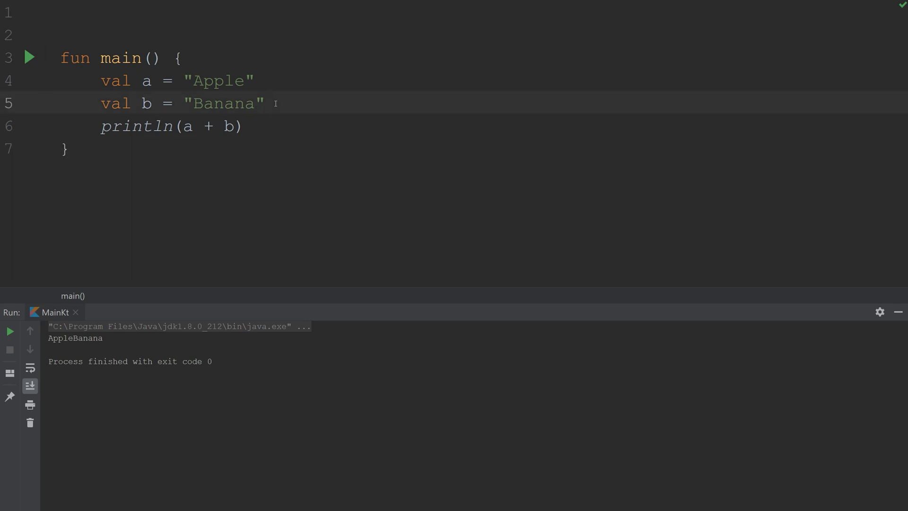
Declare val num0 = 0 and append num0 to the println, printing AppleBanana0.
key(Enter)
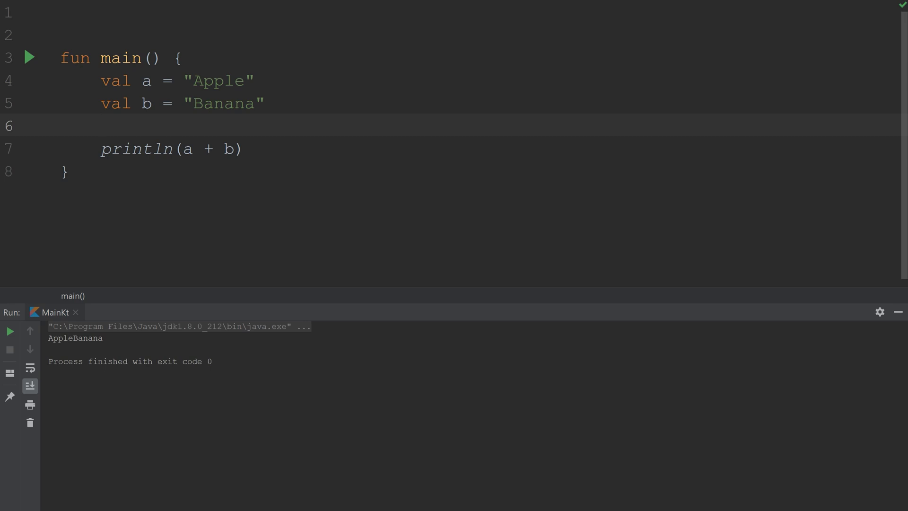
text(val)
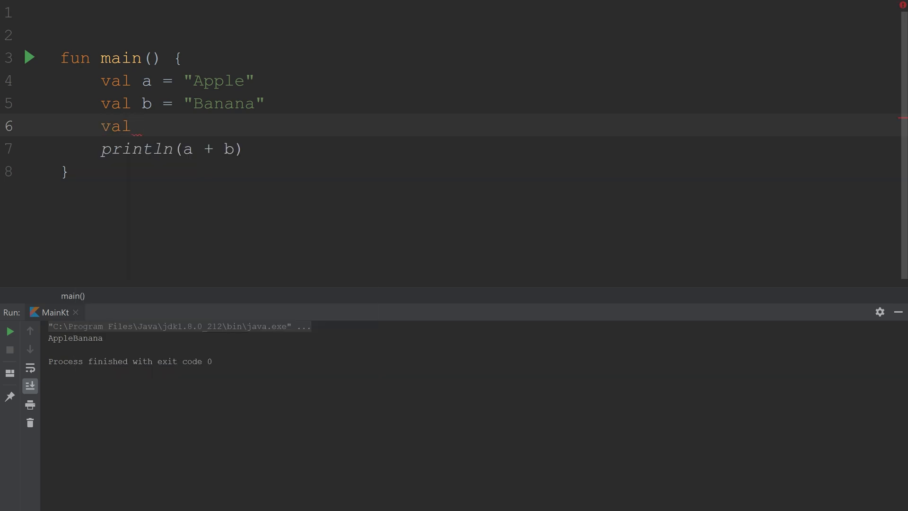
text(num0 = 0)
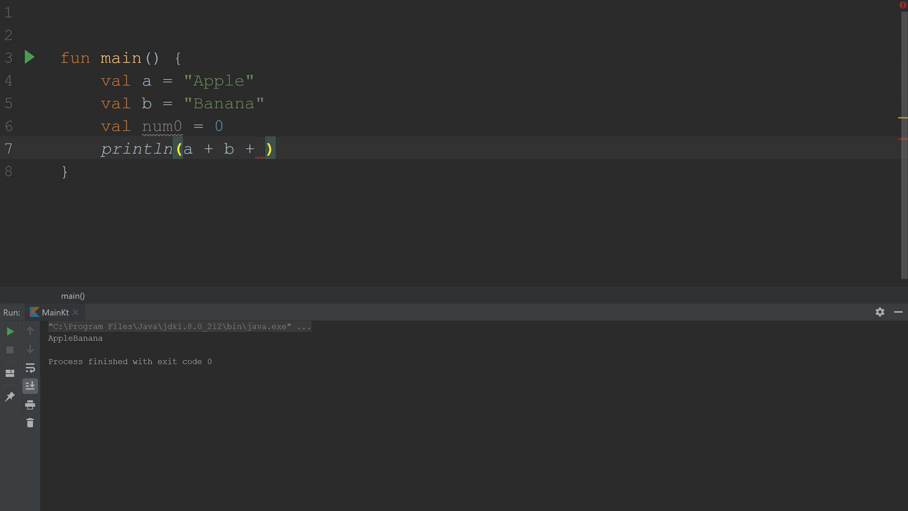
text(num0)
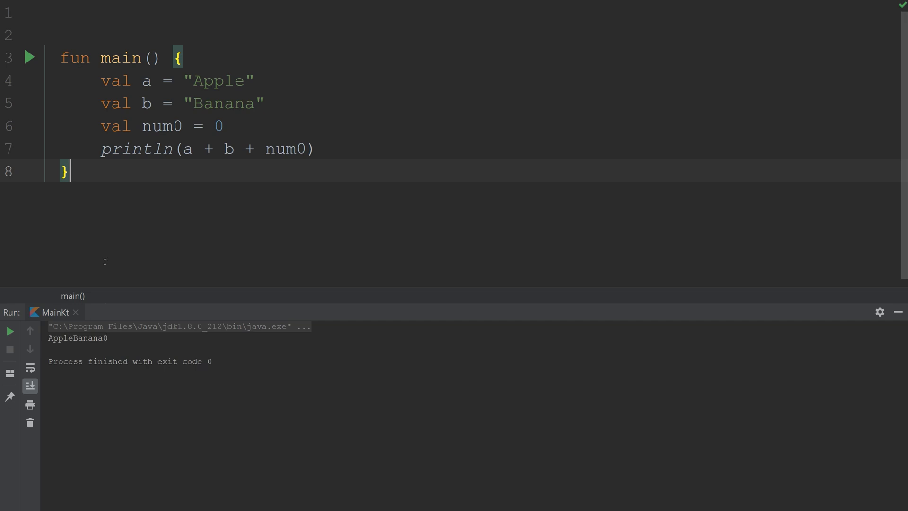
mouse_move(272, 145)
text(num0 + )
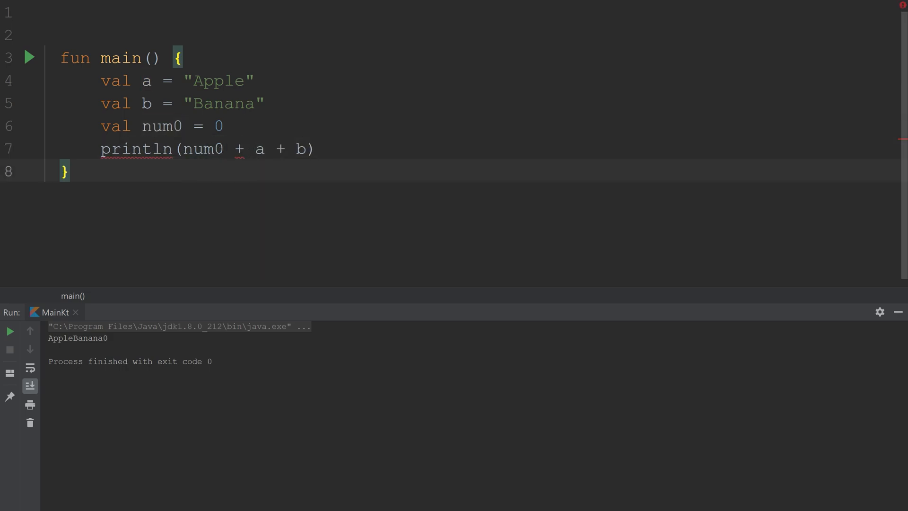
mouse_move(238, 149)
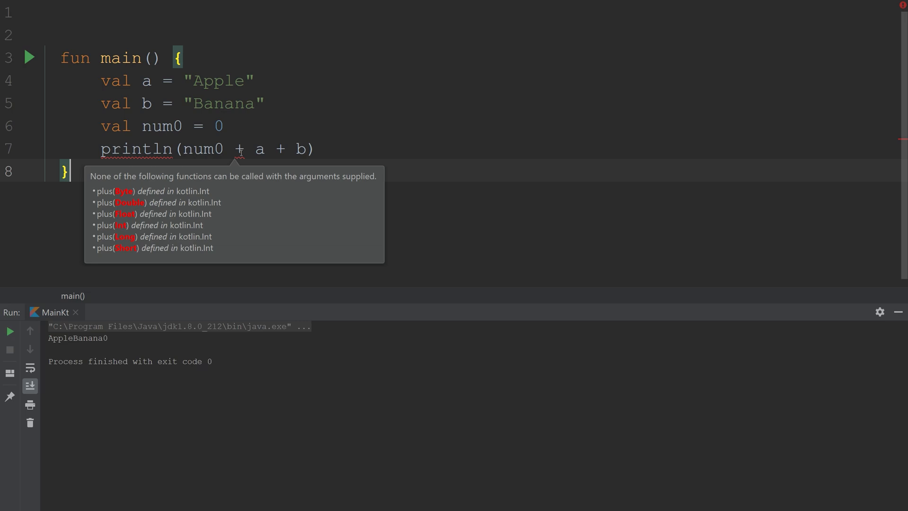
Try num0 + a + b, see the type error, then replace the argument with "".
double_click(203, 149)
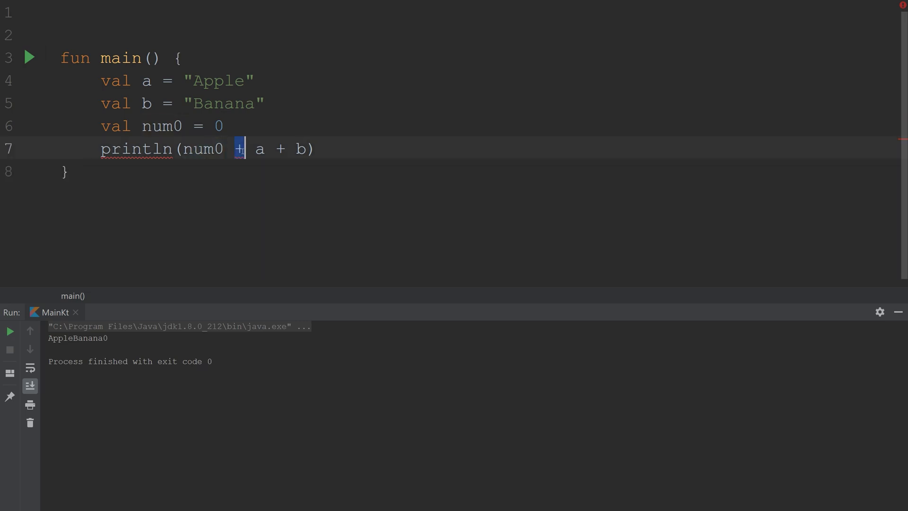
mouse_move(239, 149)
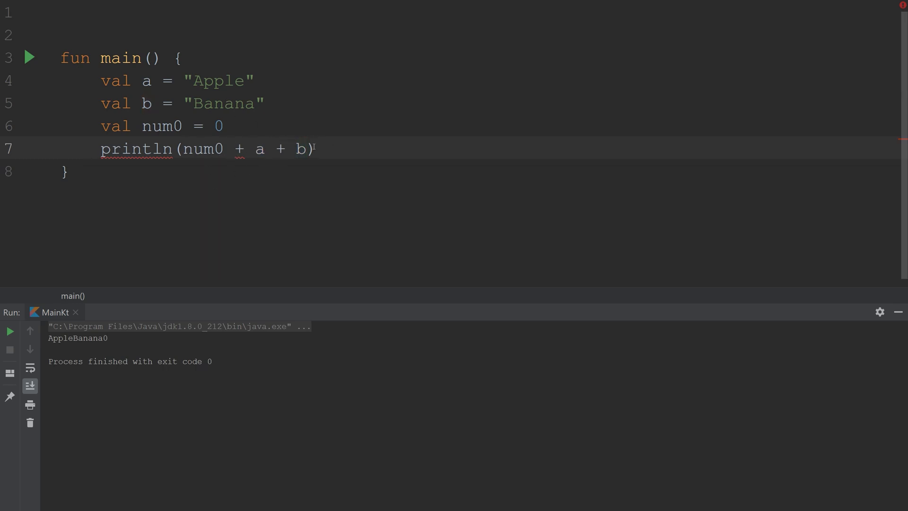
drag(215, 149, 306, 149)
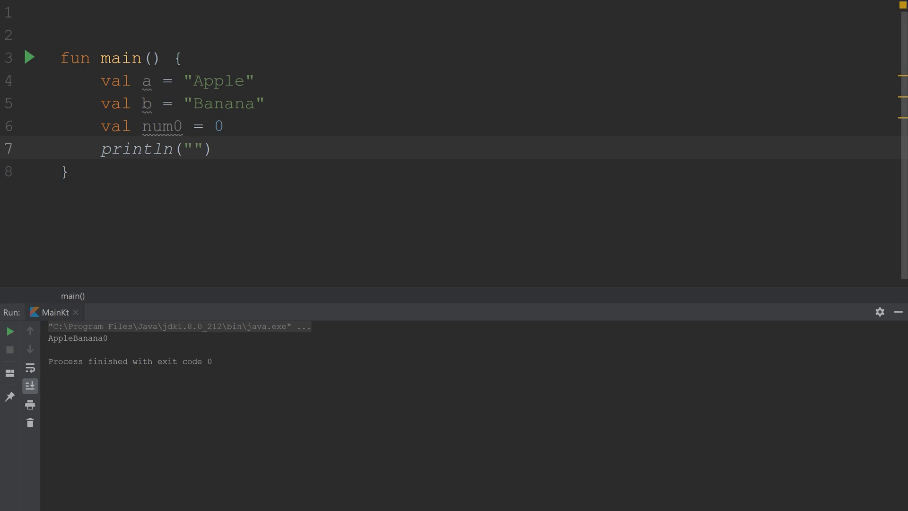
Print a via the string template "$a", run main to output Apple, and start a second $.
click(193, 148)
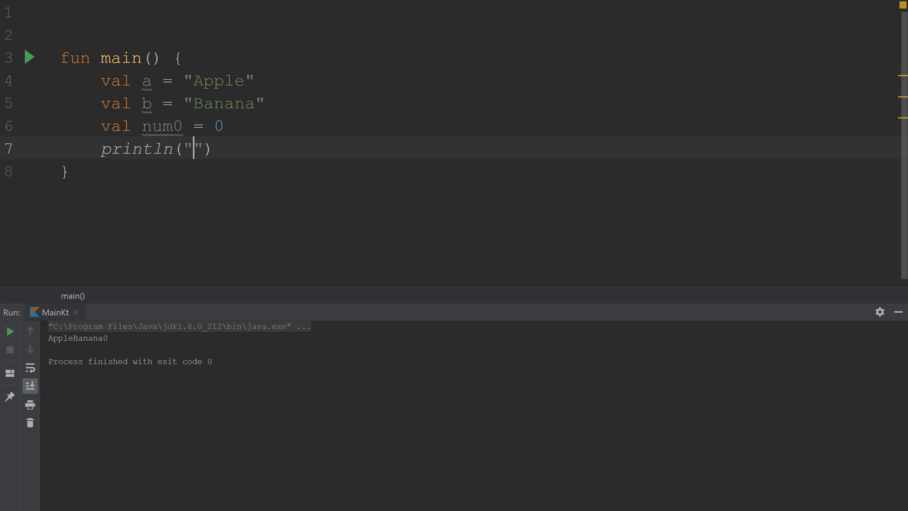
text($)
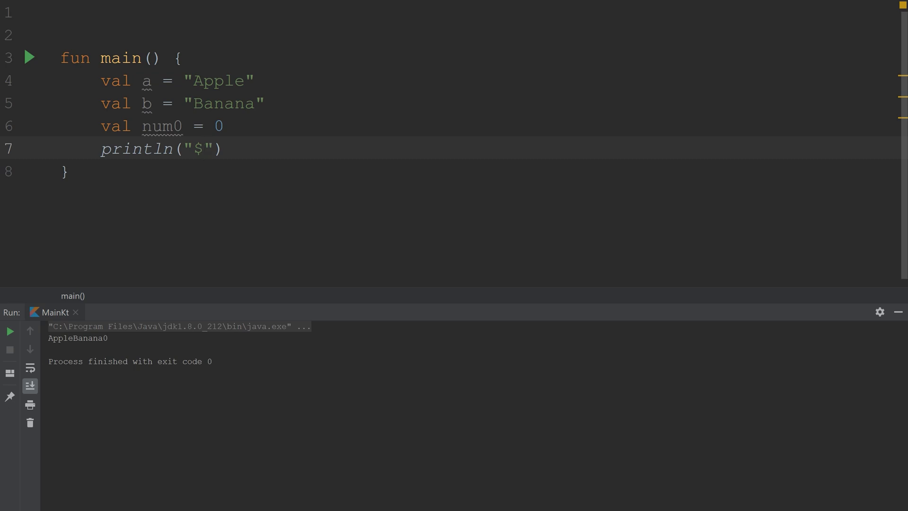
text(a)
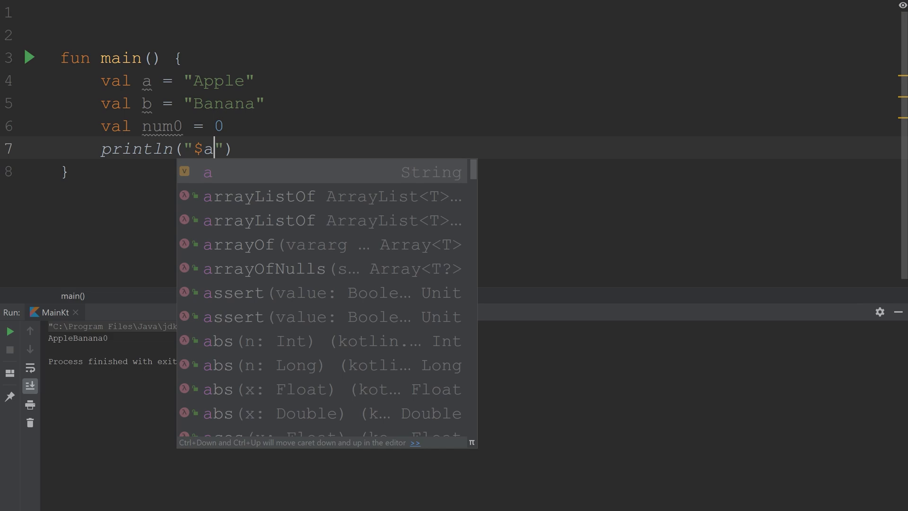
key(Escape)
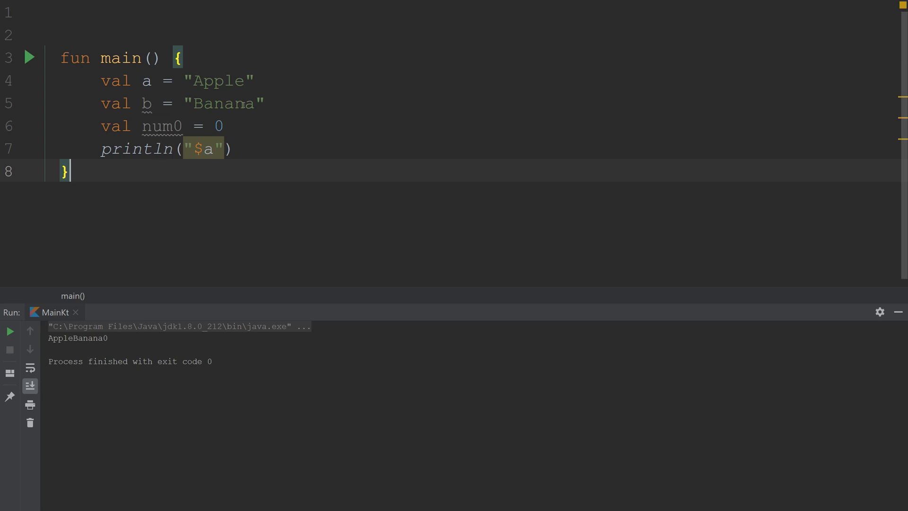
click(29, 57)
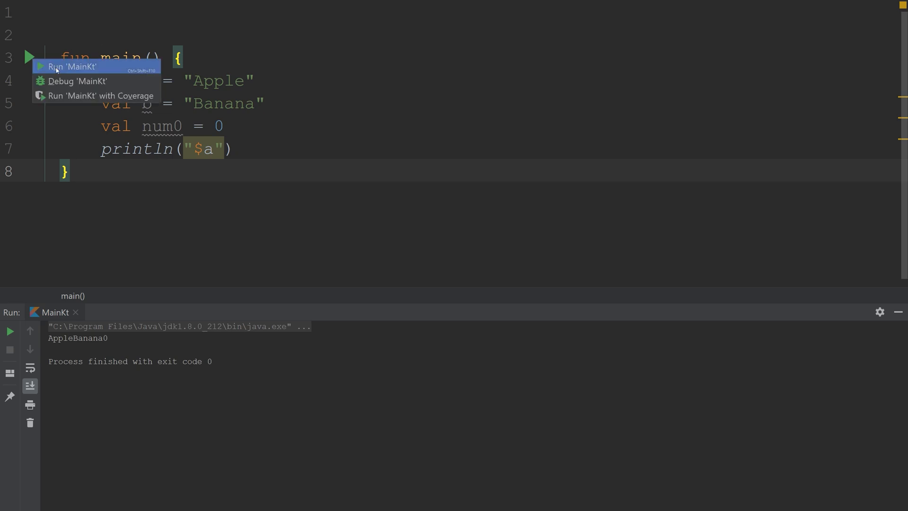
click(72, 66)
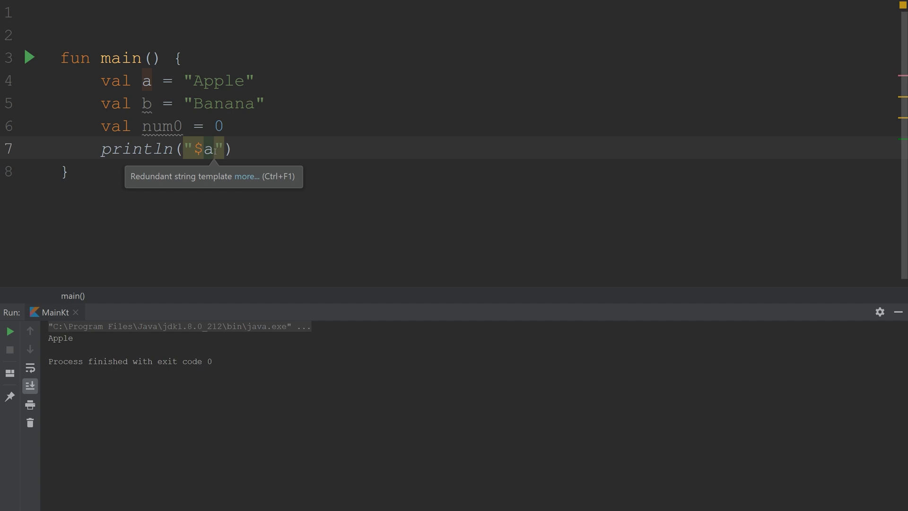
text($)
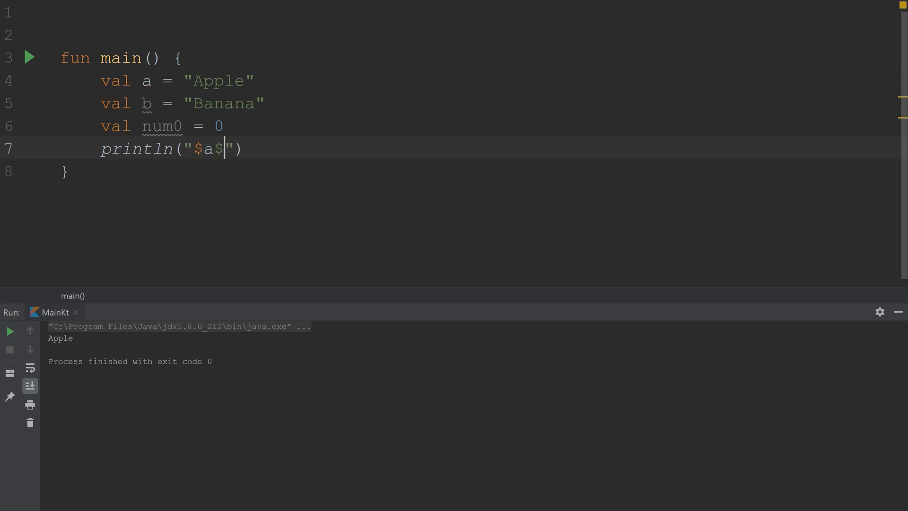
Extend the template to "$num0$a$b" and rerun main to print 0AppleBanana.
text(b)
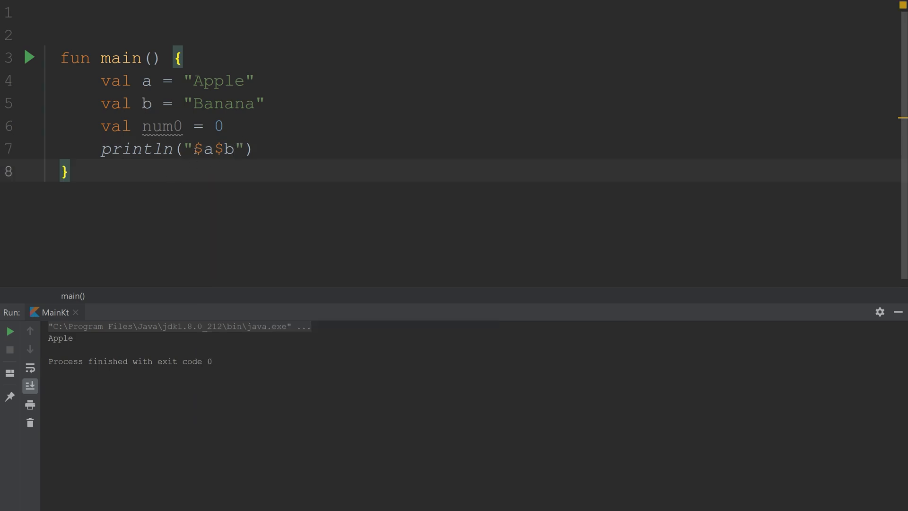
click(9, 330)
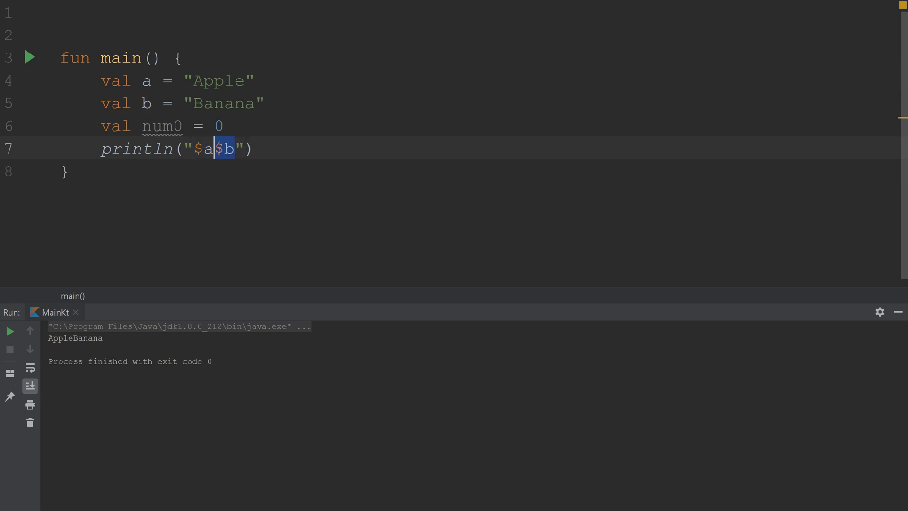
click(235, 150)
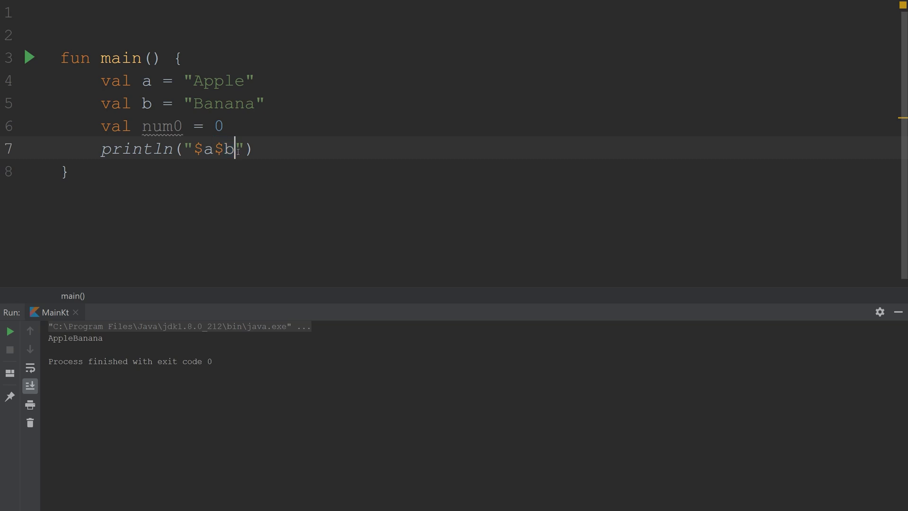
text($)
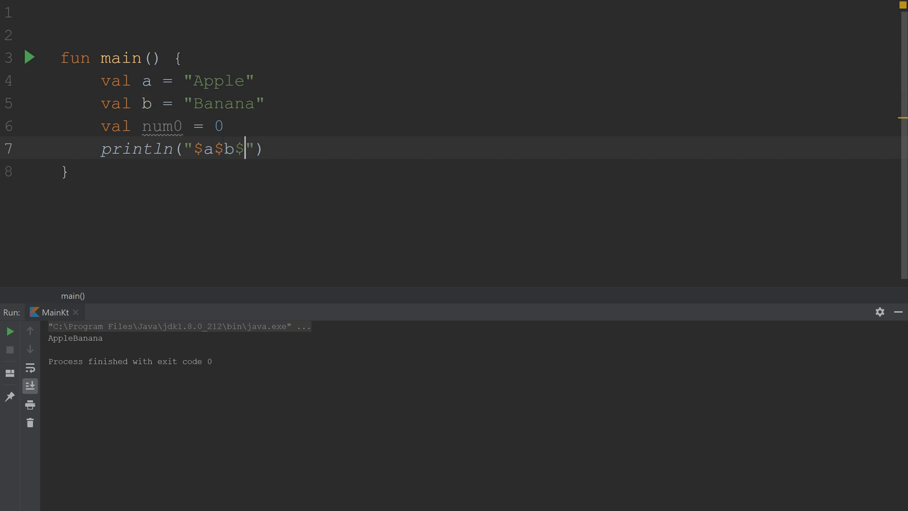
text(num0)
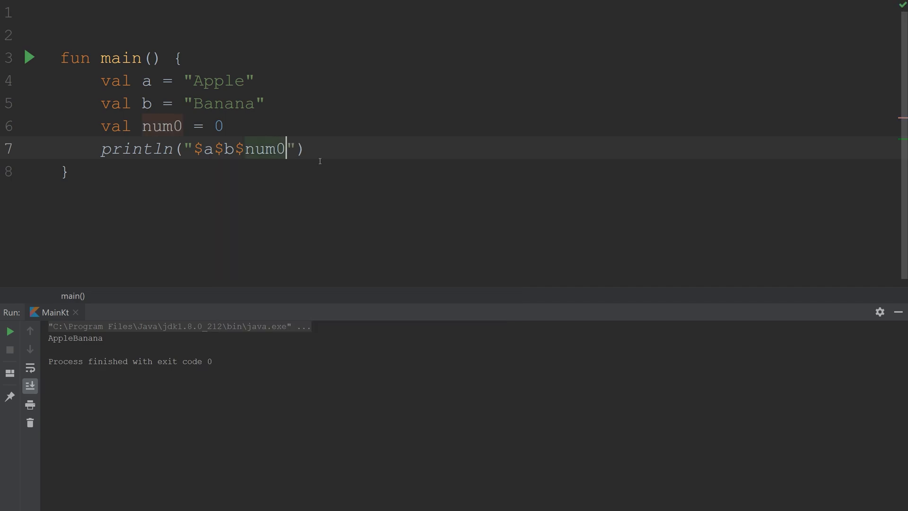
click(9, 331)
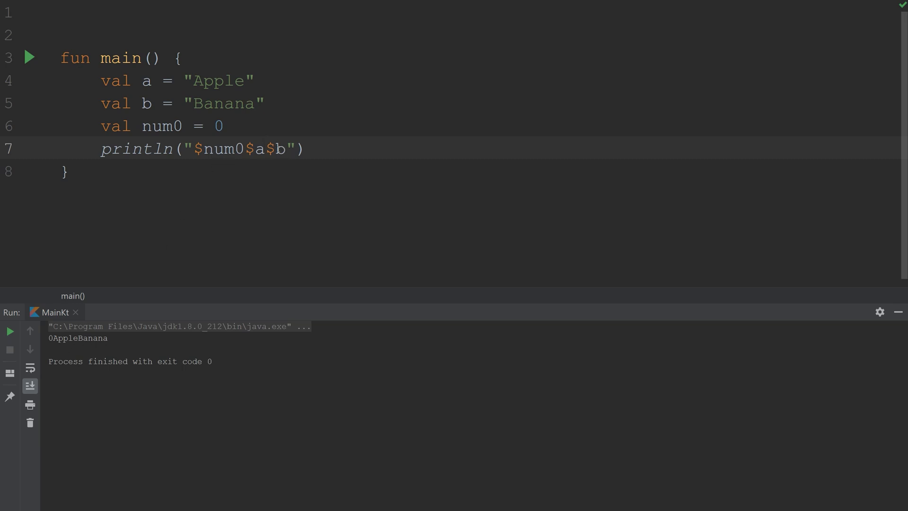
click(265, 149)
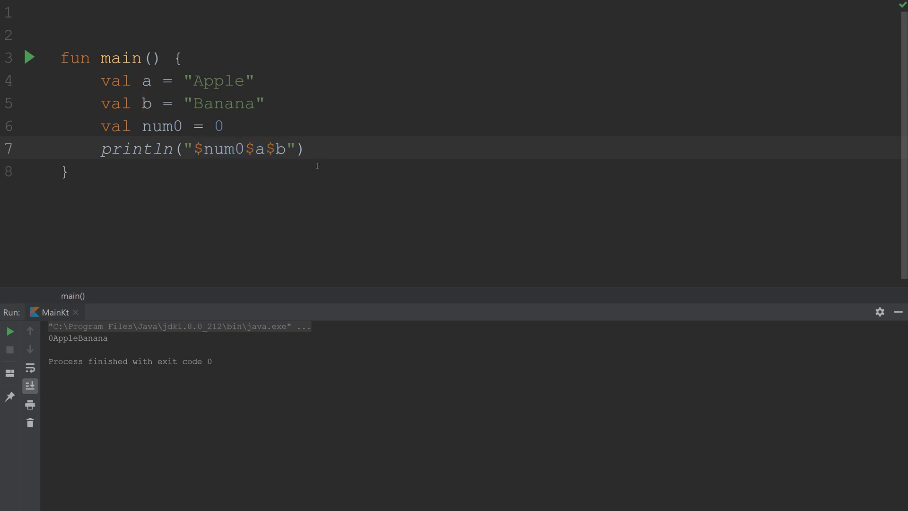
Join the fruit names with + signs in the template and run main to see the output.
text(+)
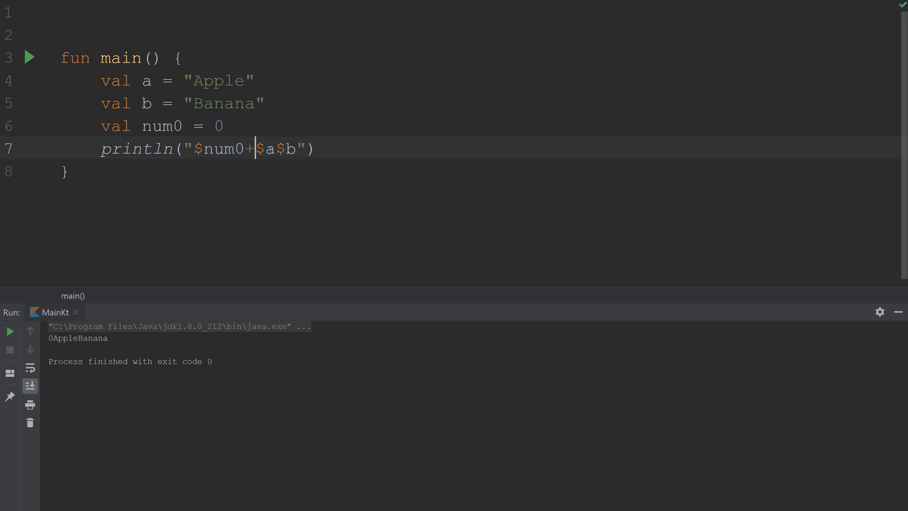
text(+)
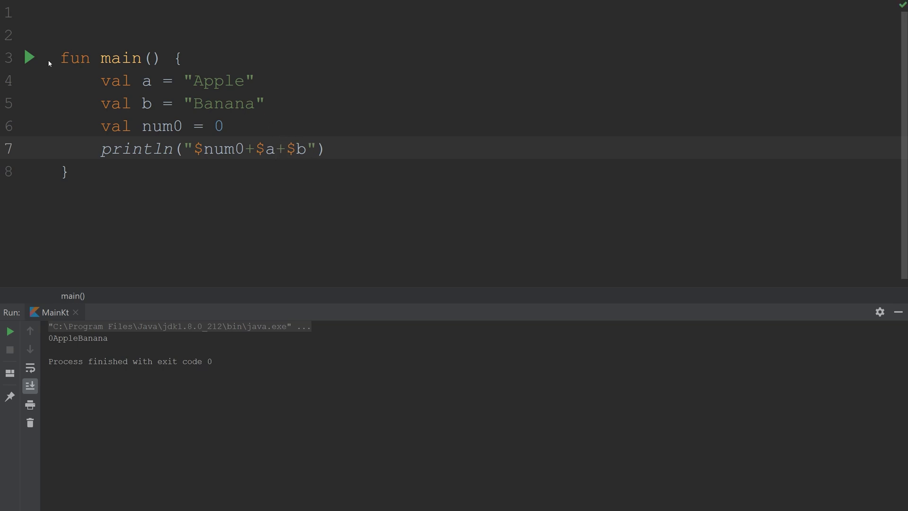
click(29, 58)
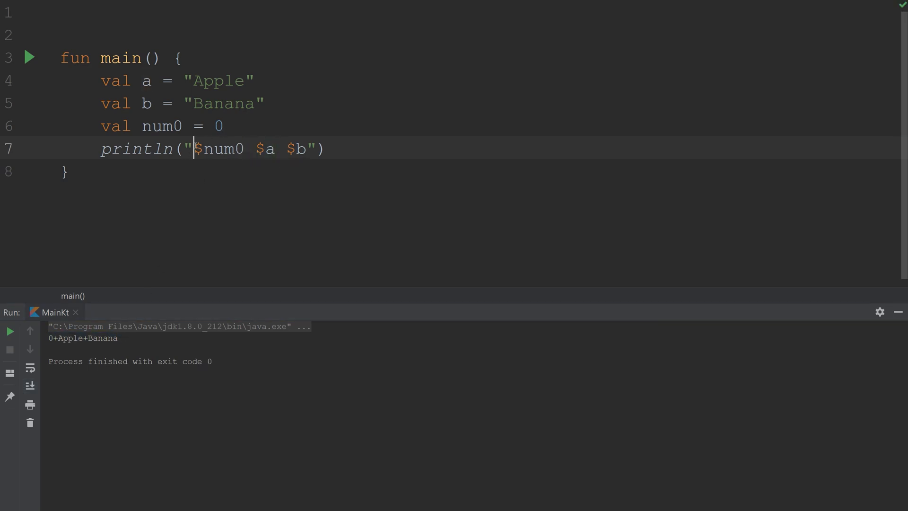
Reword the template to "There are $num0 $a & $b" so it prints There are 0 Apple & Banana.
text(There are)
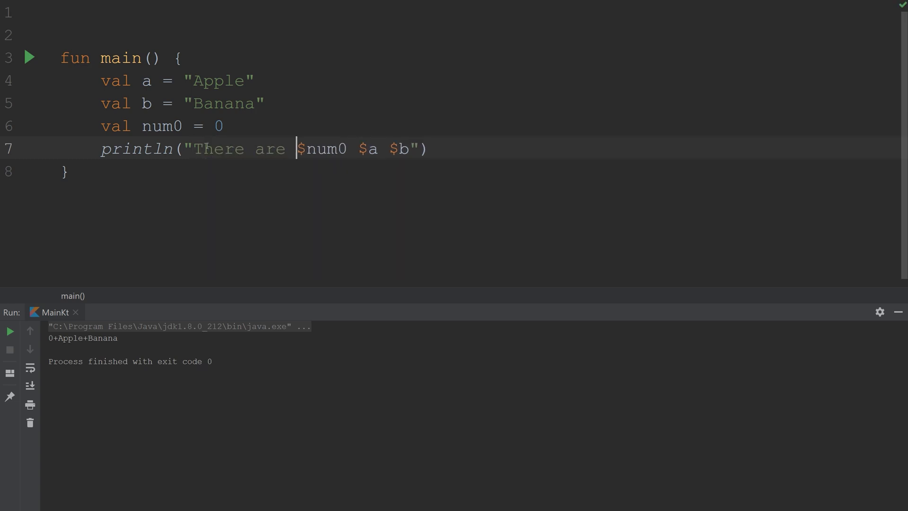
click(389, 148)
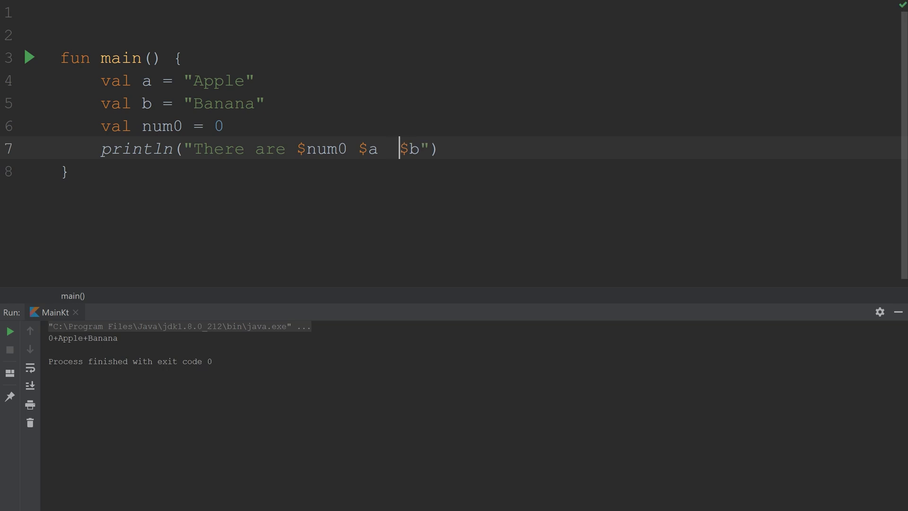
text(&)
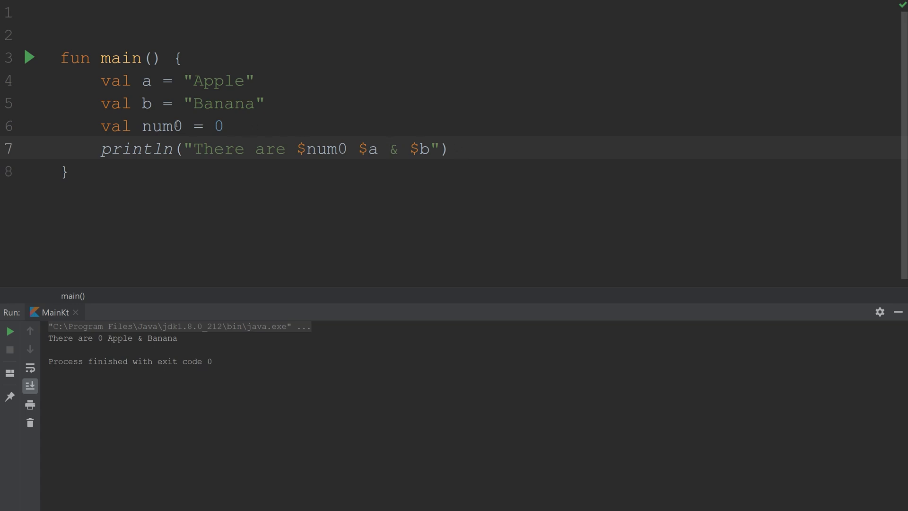
Replace the value 0 with 3.14159 to become the pi value.
double_click(217, 126)
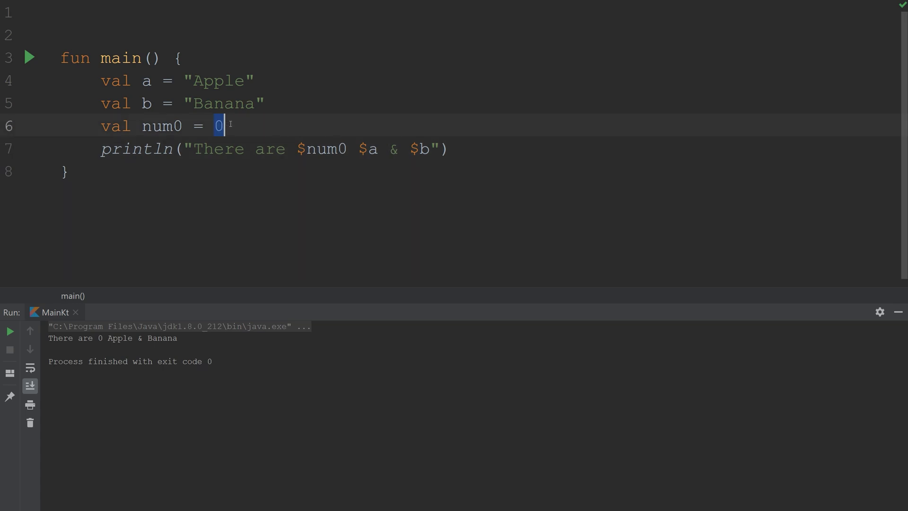
text(.1415)
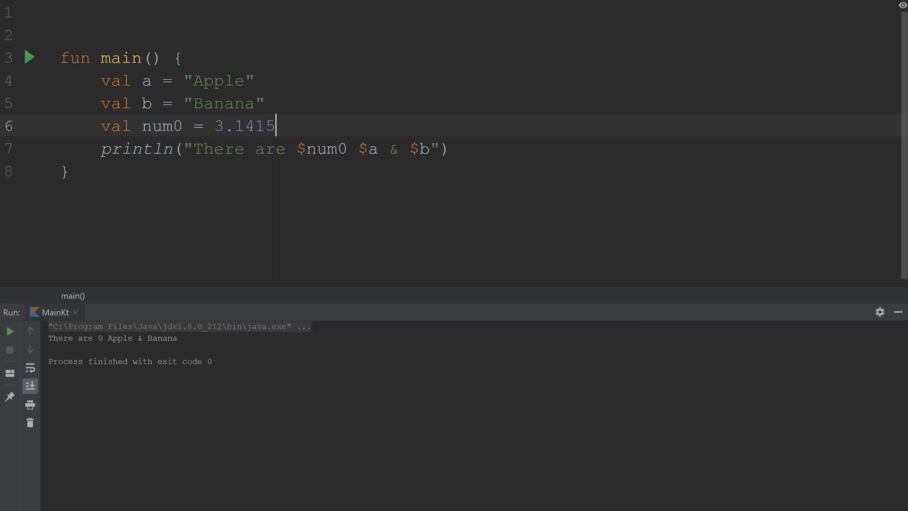
text(9)
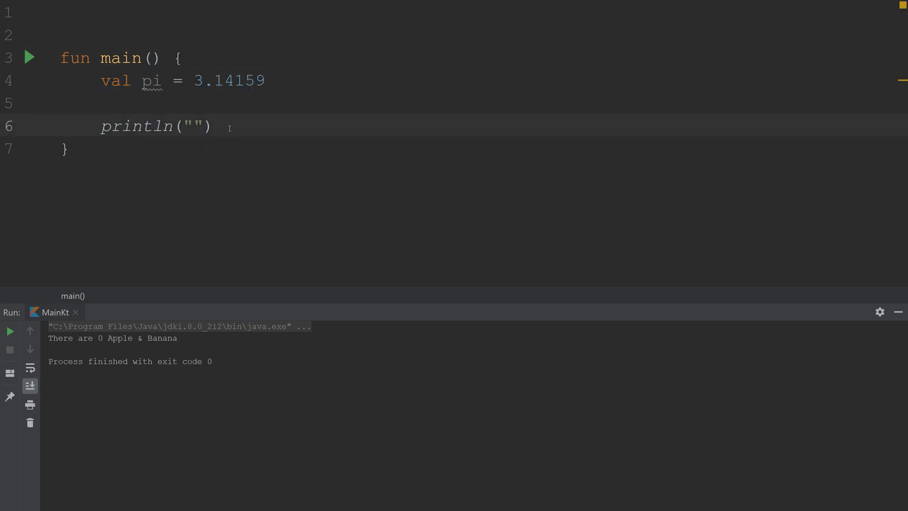
Write the %.2f format specifier inside the empty println string.
click(194, 126)
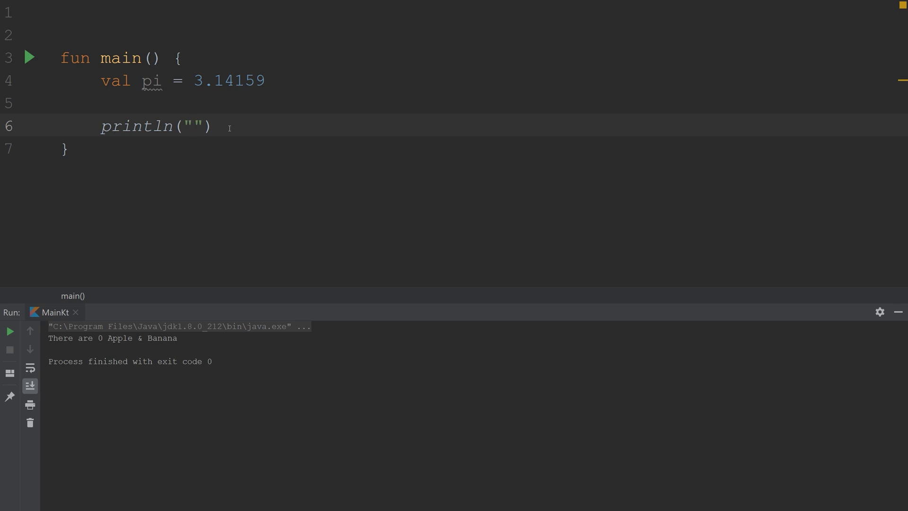
click(193, 126)
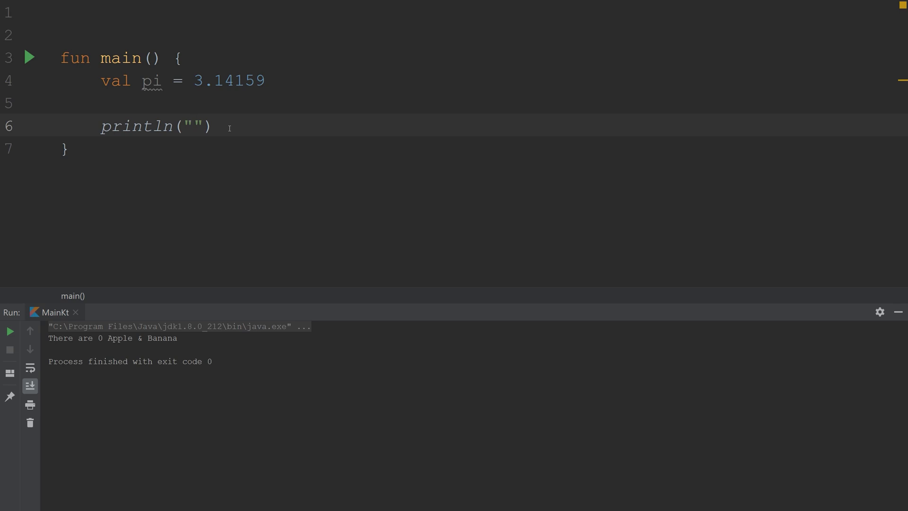
text(%)
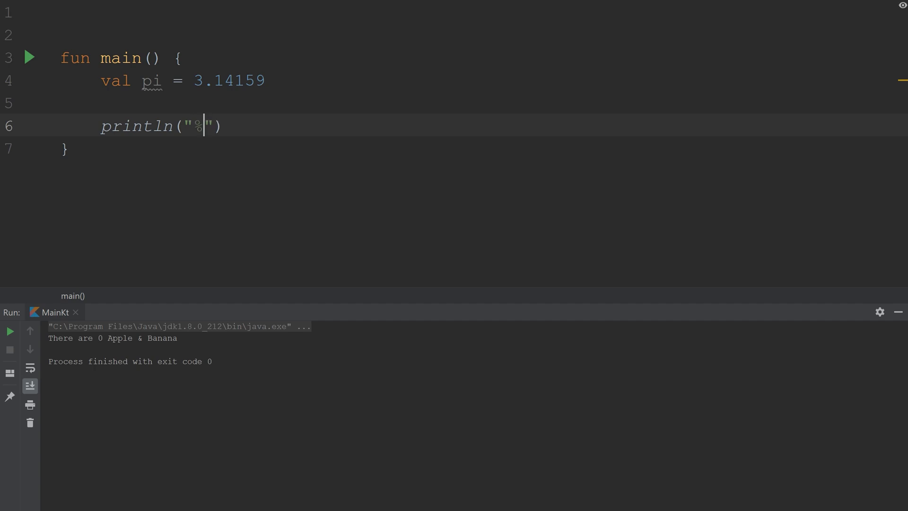
text(.)
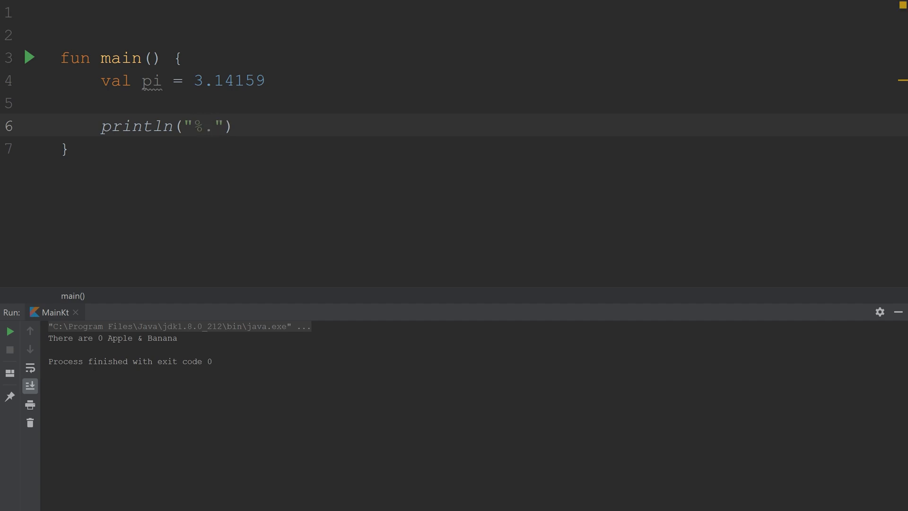
click(214, 126)
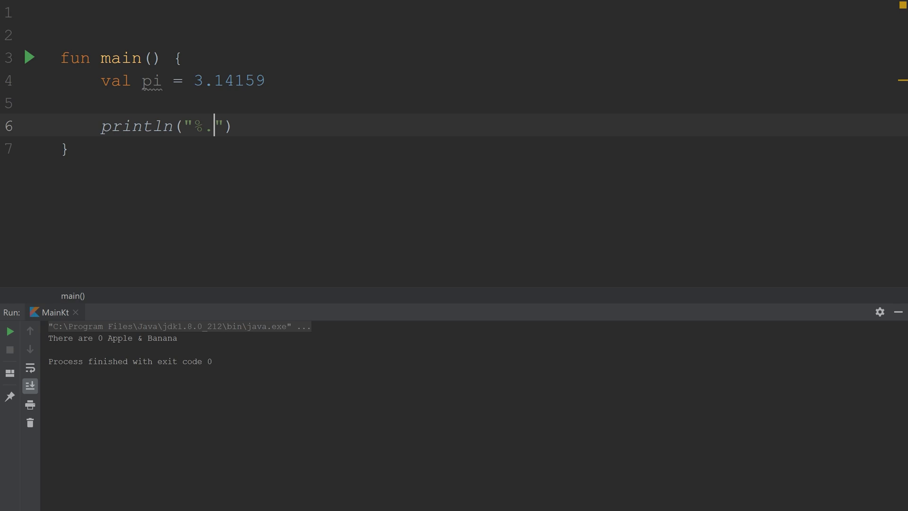
text(2)
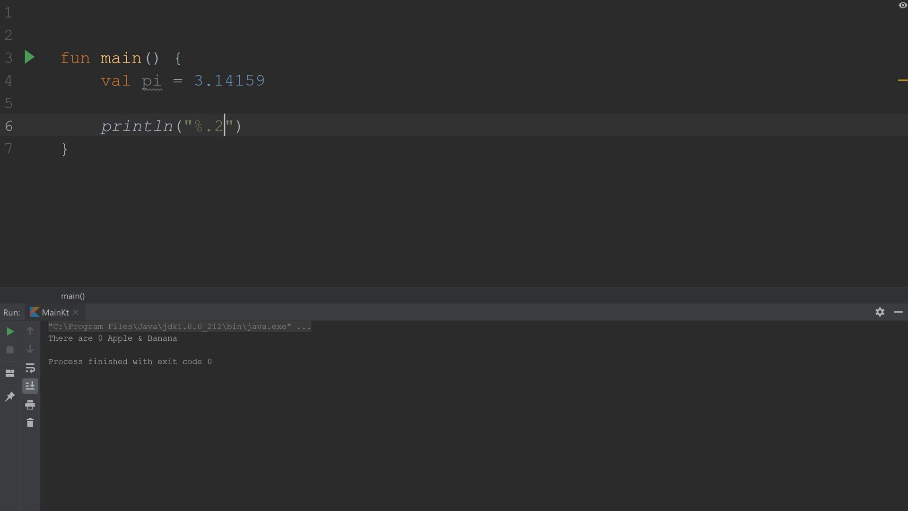
text(f)
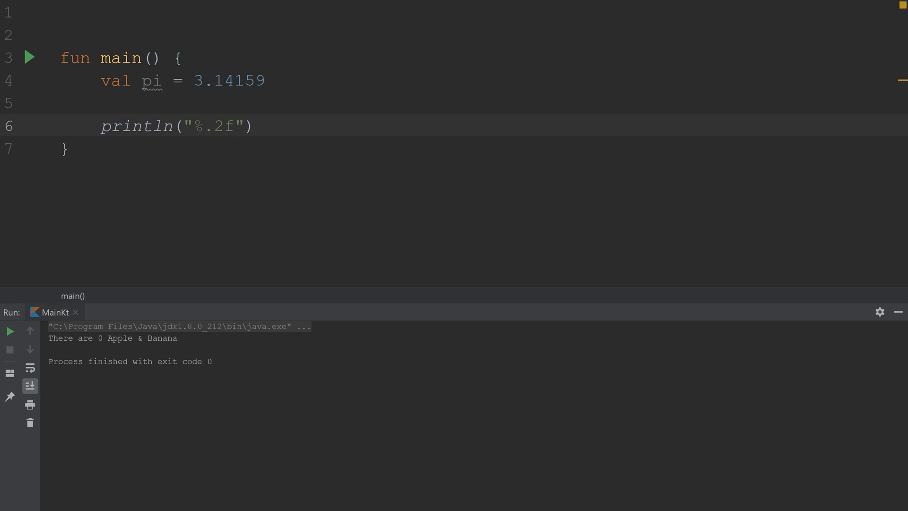
Prefix the specifier with "PI is equal to:" and start a method call after the string.
double_click(213, 126)
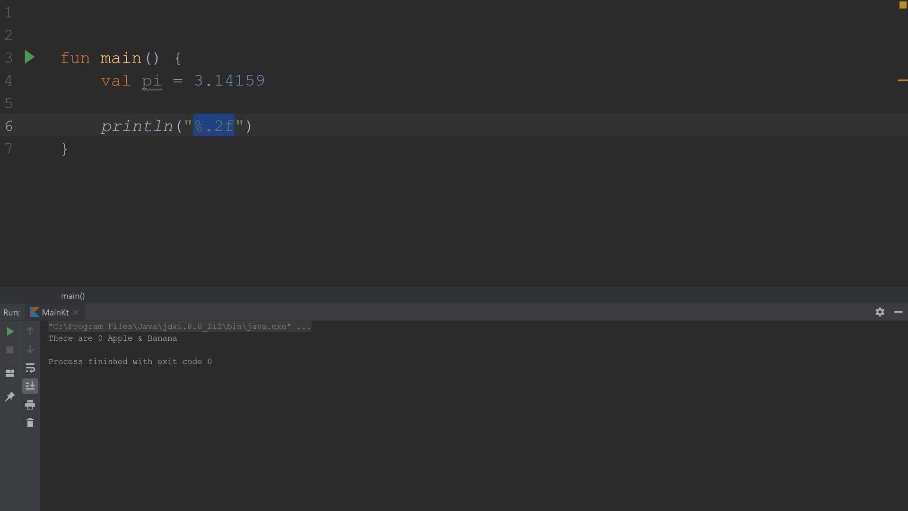
click(193, 126)
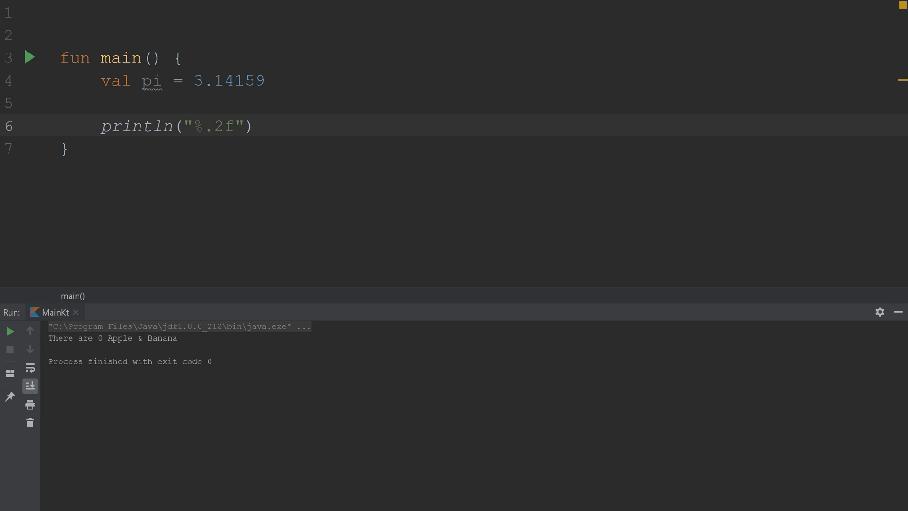
text(PI is equal)
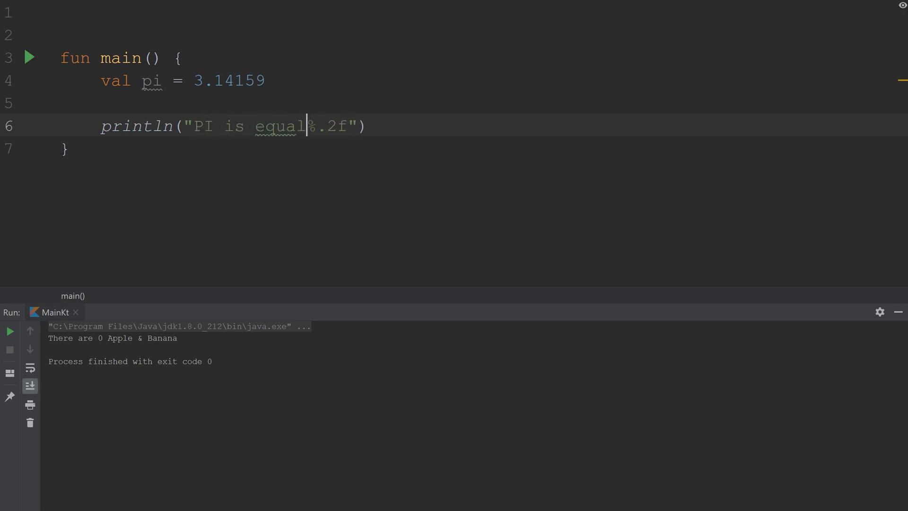
text(to:)
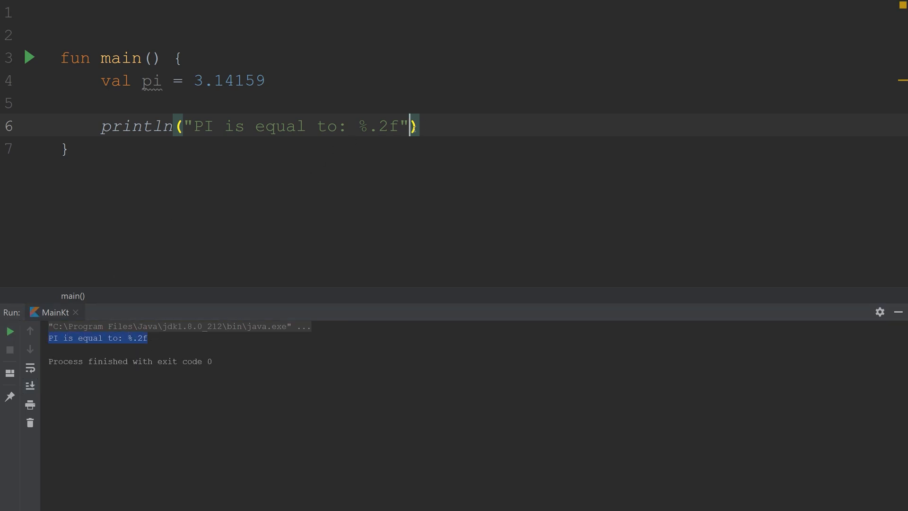
text(.)
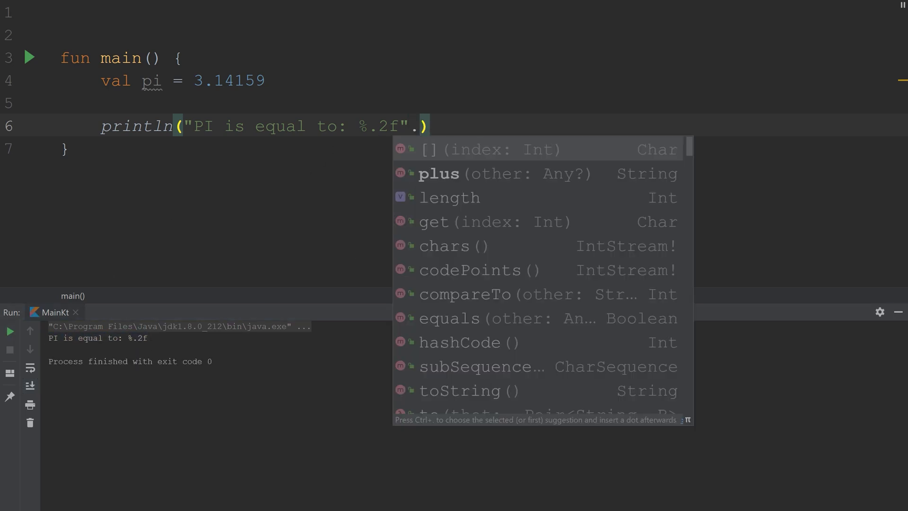
Call .format(pi) on the message string.
text(for)
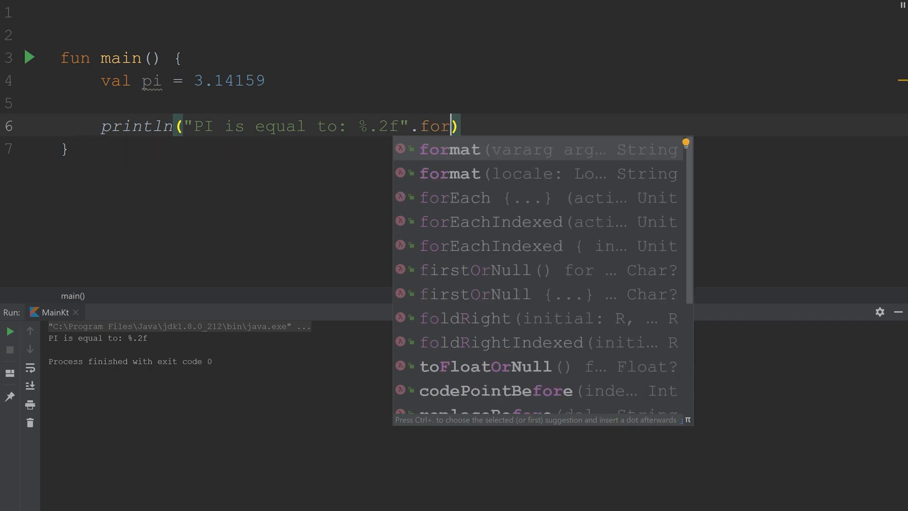
click(450, 149)
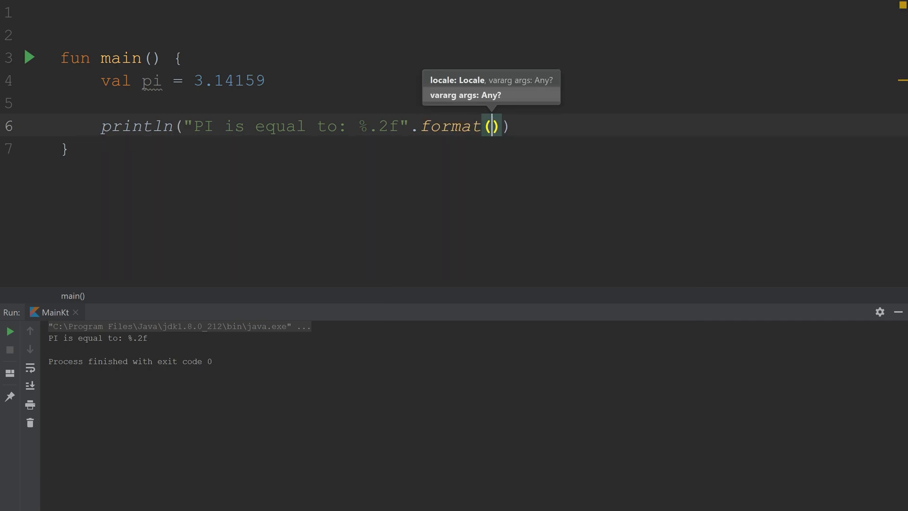
text(pi)
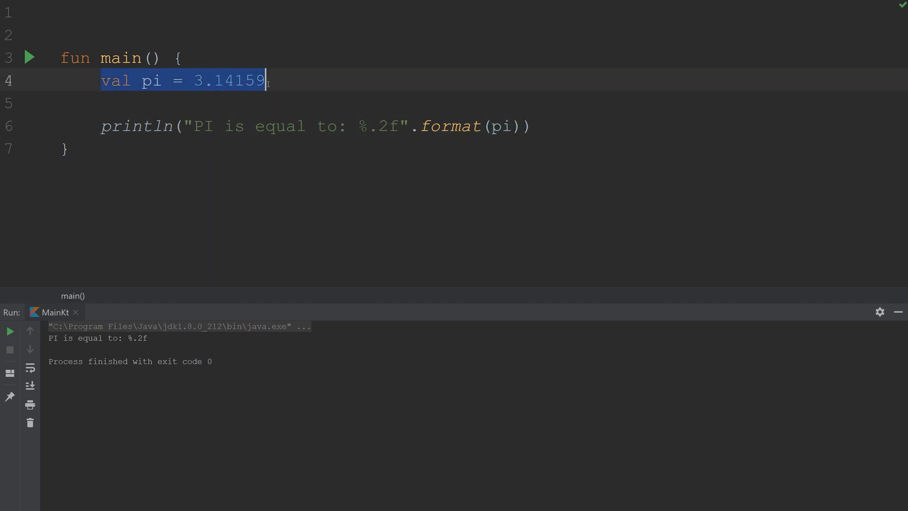
Rerun main so the console prints PI is equal to: 3.14, then highlight the format call.
click(9, 331)
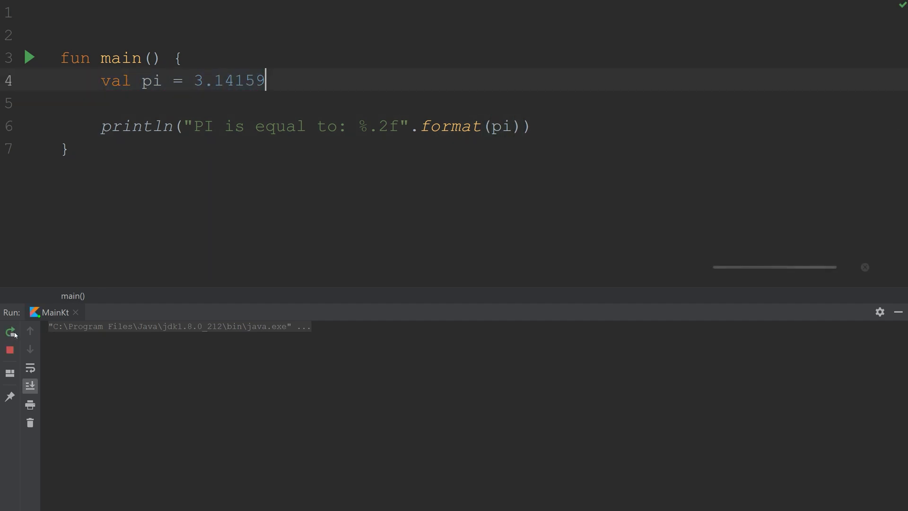
click(9, 331)
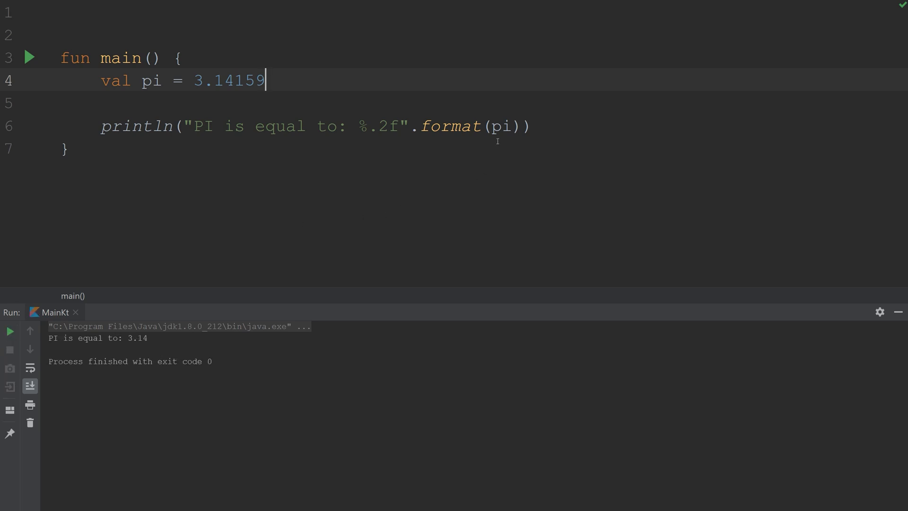
double_click(450, 125)
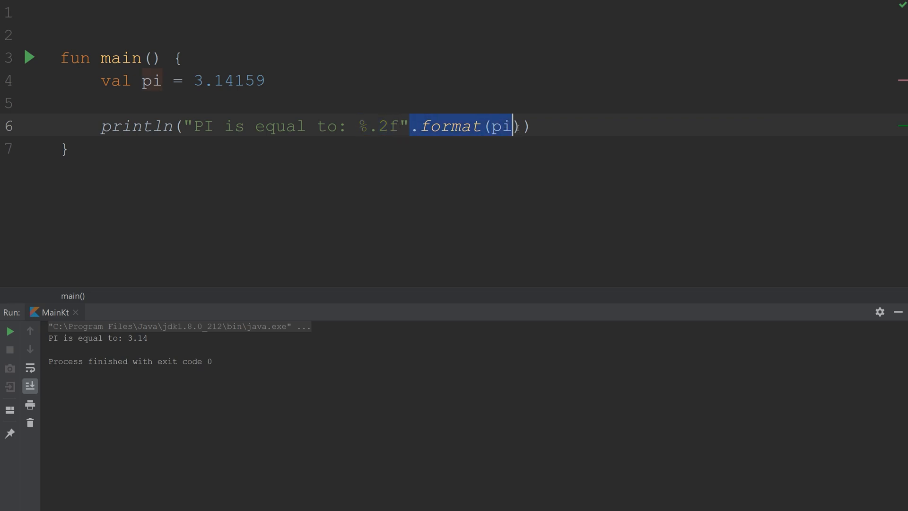
Change the specifier to %.3f so pi prints as 3.142.
click(276, 126)
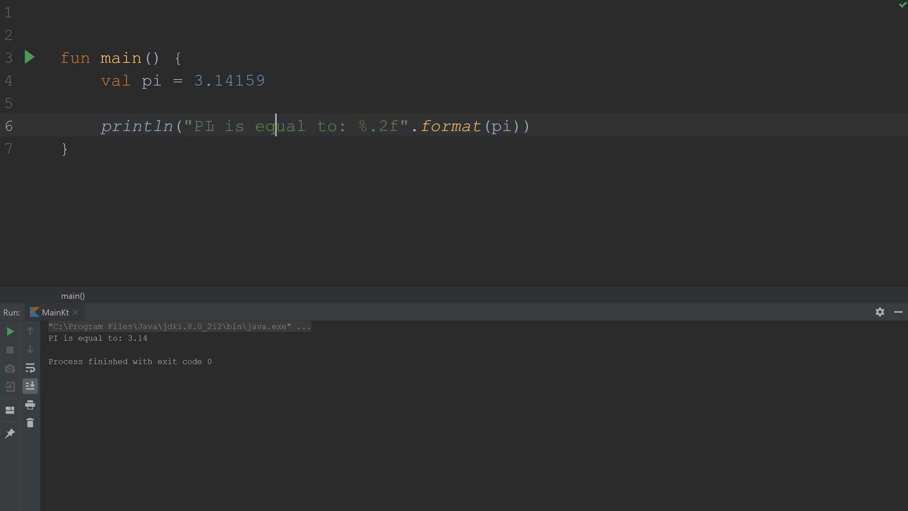
double_click(502, 126)
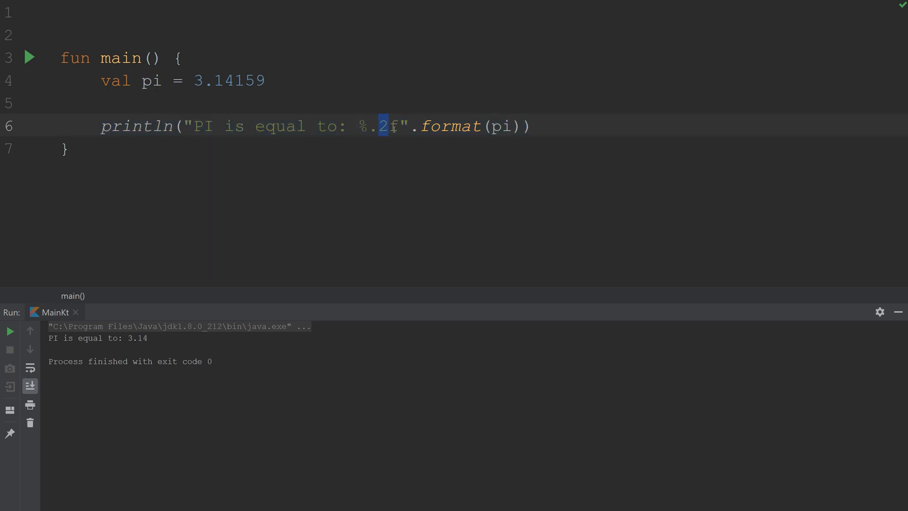
text(3)
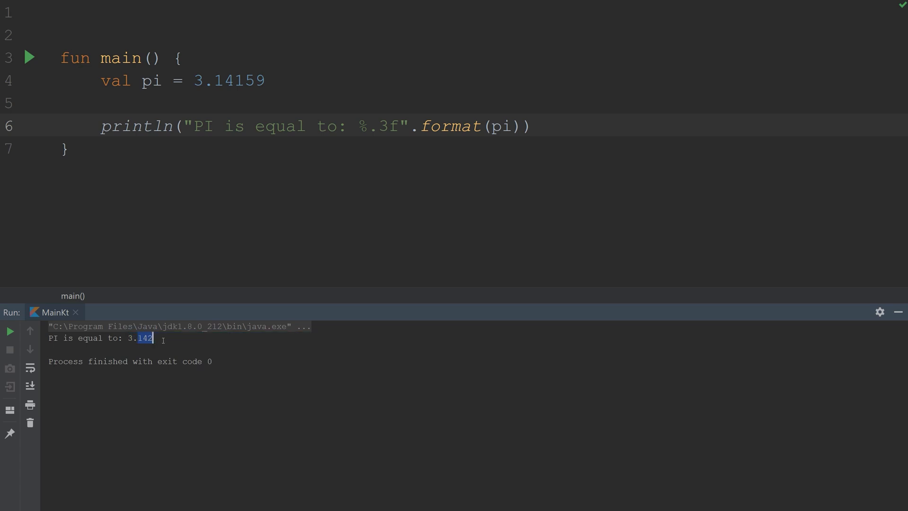
double_click(232, 79)
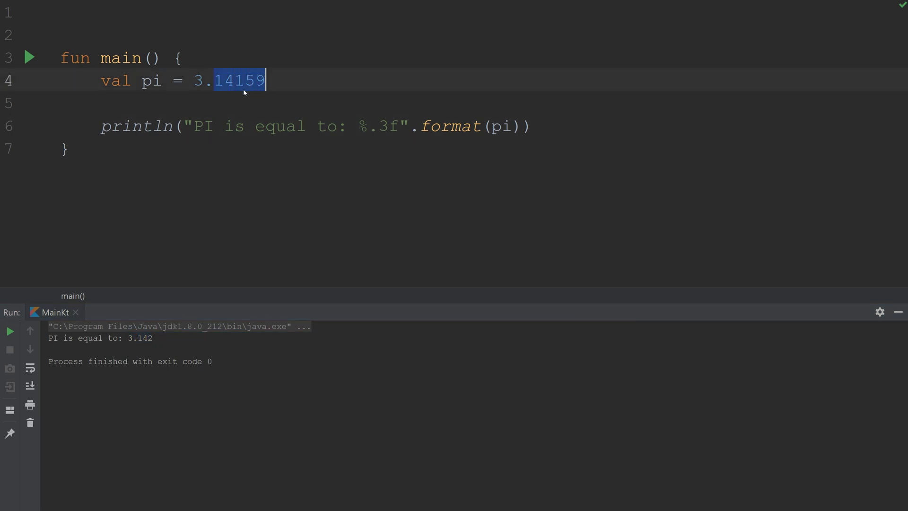
Change the specifier to %.1f printing 3.1, then delete the pi code from main.
double_click(142, 339)
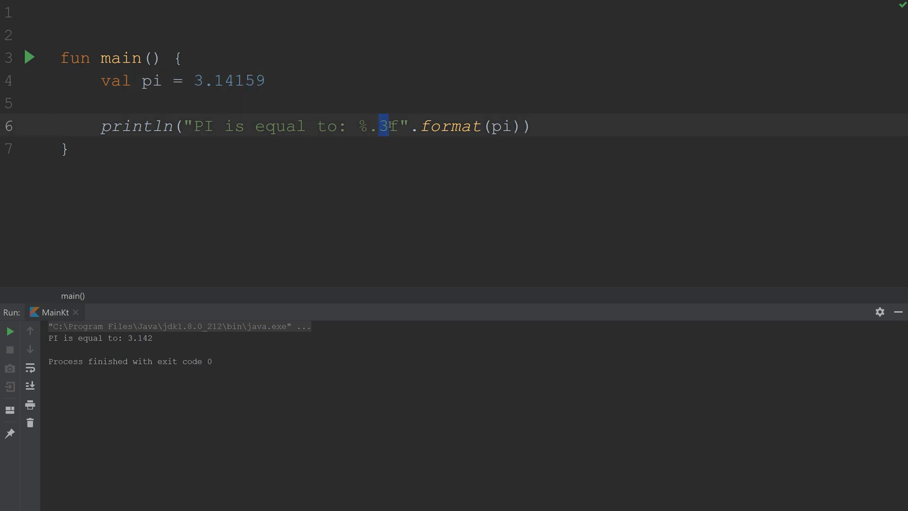
text(1)
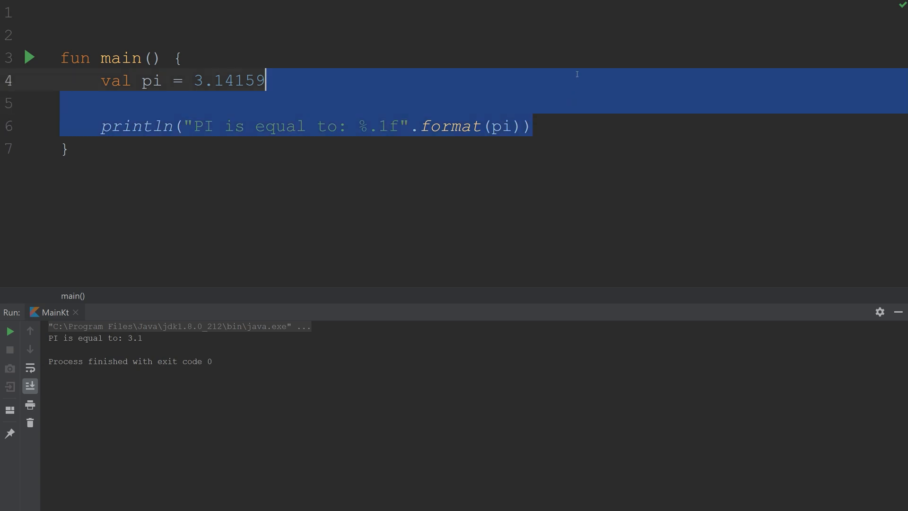
key(Delete)
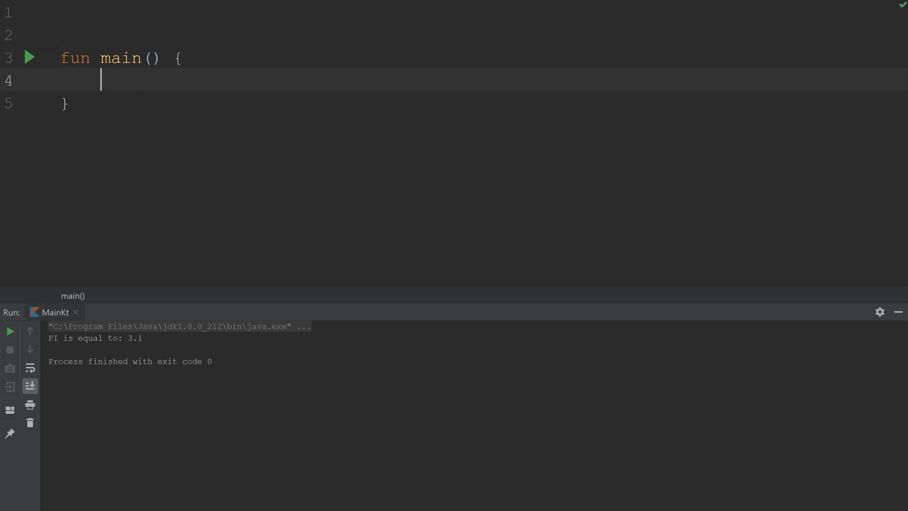
Declare val myLongText as an empty triple-quoted string broken onto lines with .trimIndent().
text(val)
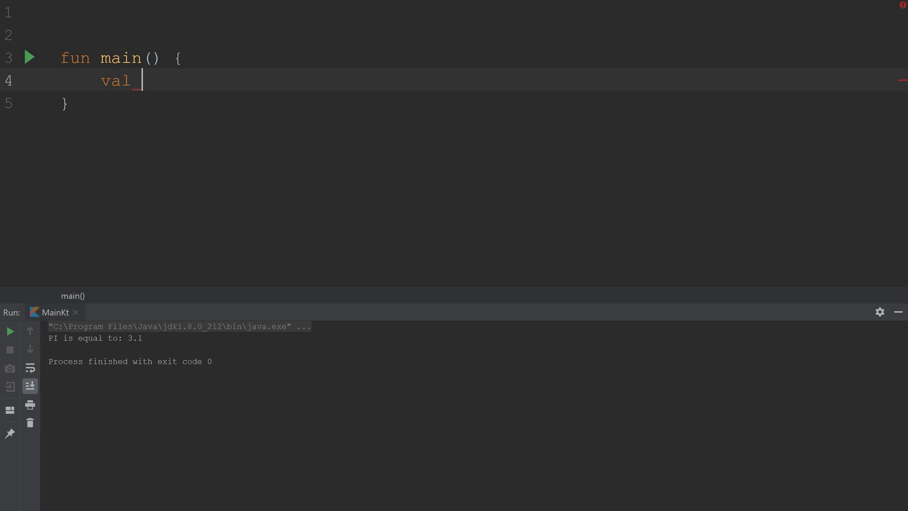
text(myL)
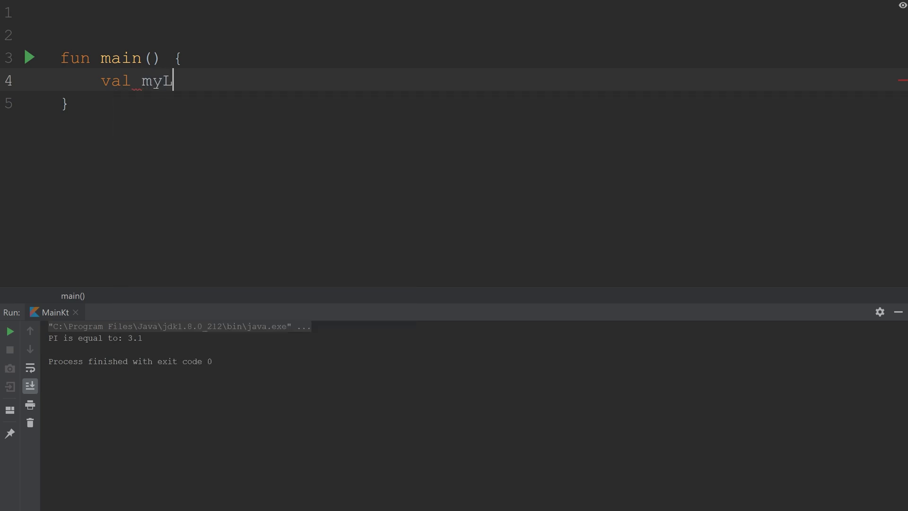
text(ongText)
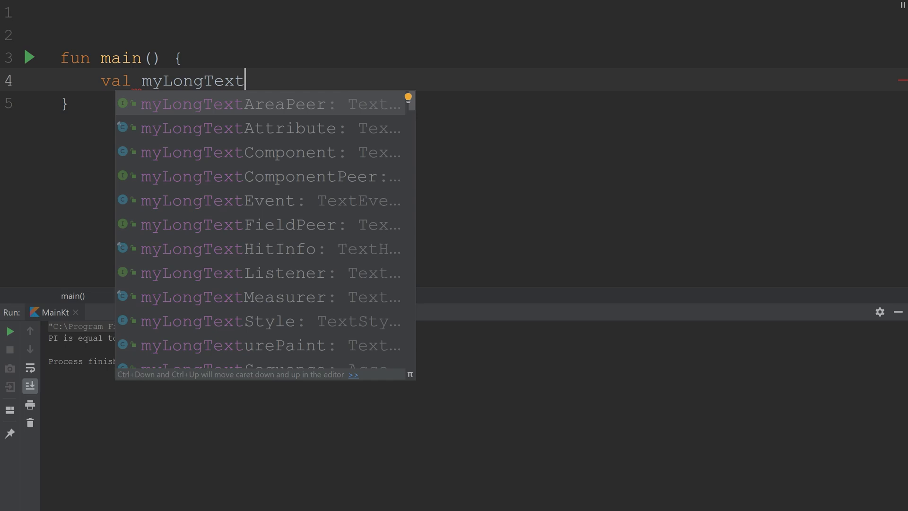
text(= """""")
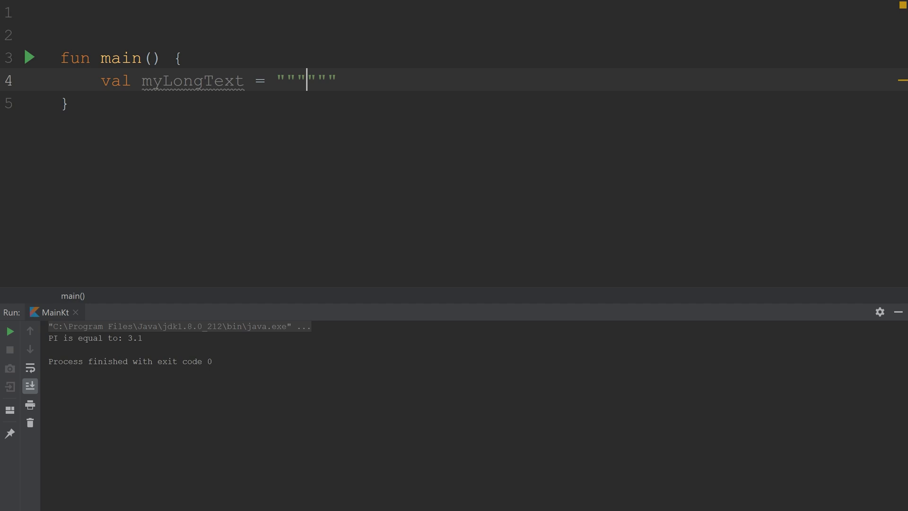
key(enter)
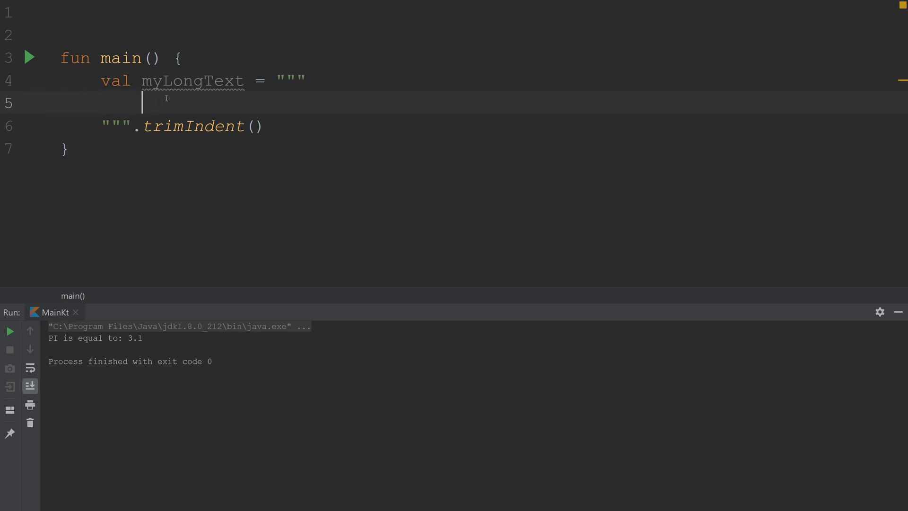
mouse_move(193, 81)
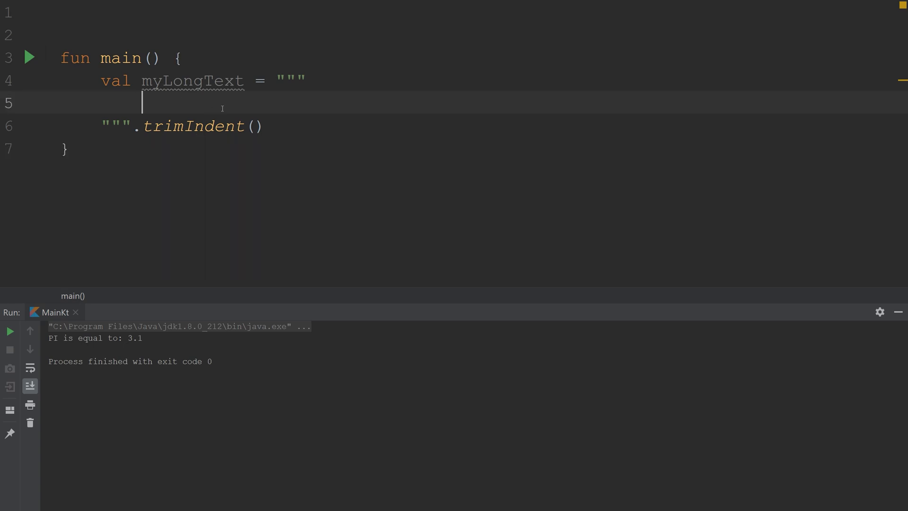
Fill the raw string with paragraph lines including "What is the Weather like today???".
text(Thi)
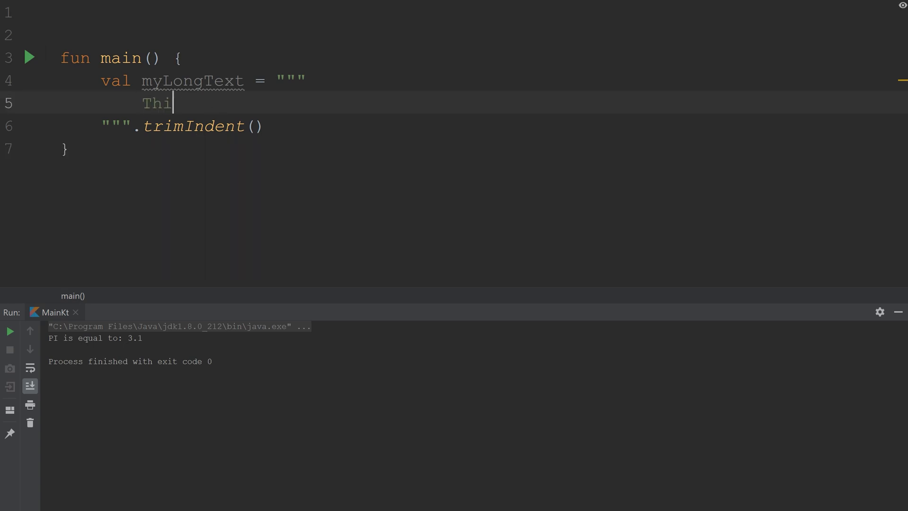
text(s is a paragraph!)
text(Hi there my name is Jacob.)
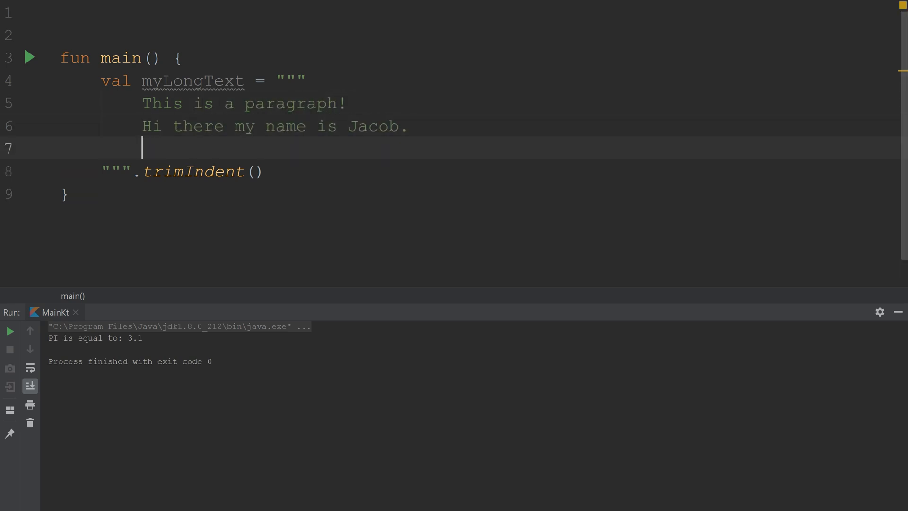
text(What is the Weather like today???)
text(55f?)
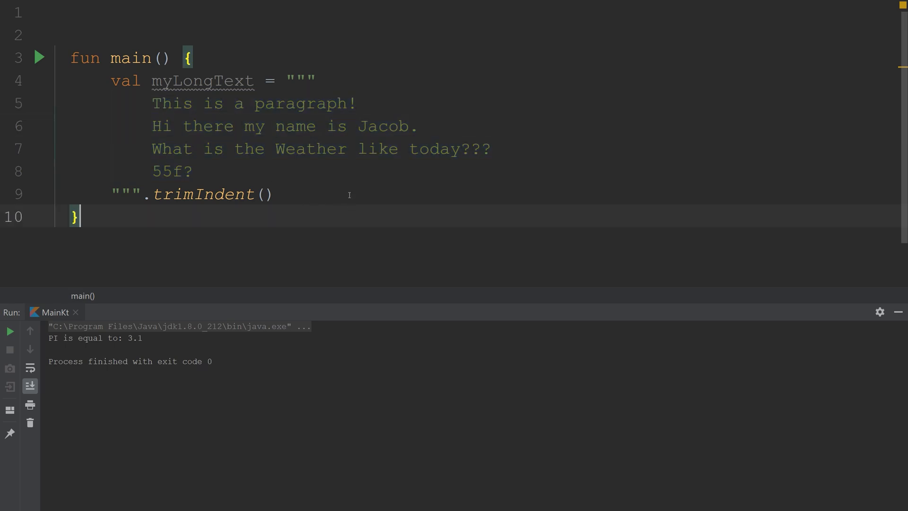
Add println(myLongText) and run main to print the lines without indentation.
text(println(myLongText))
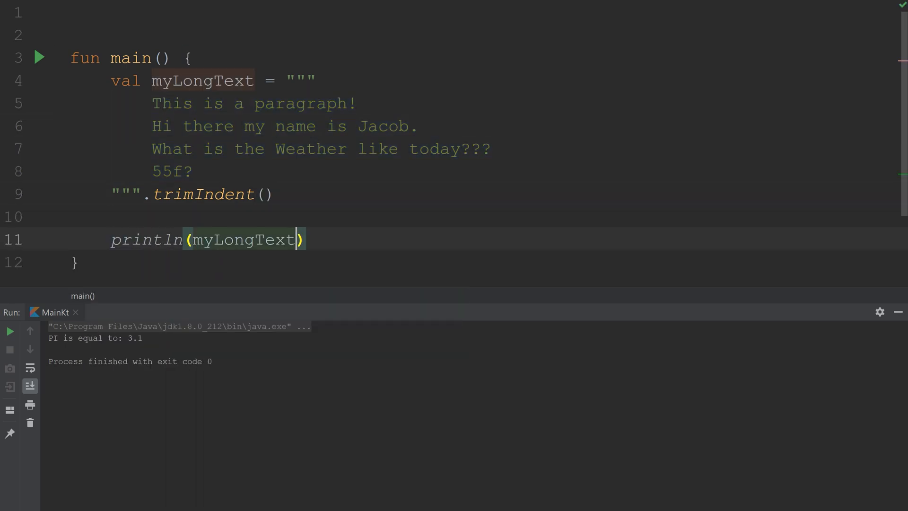
click(10, 331)
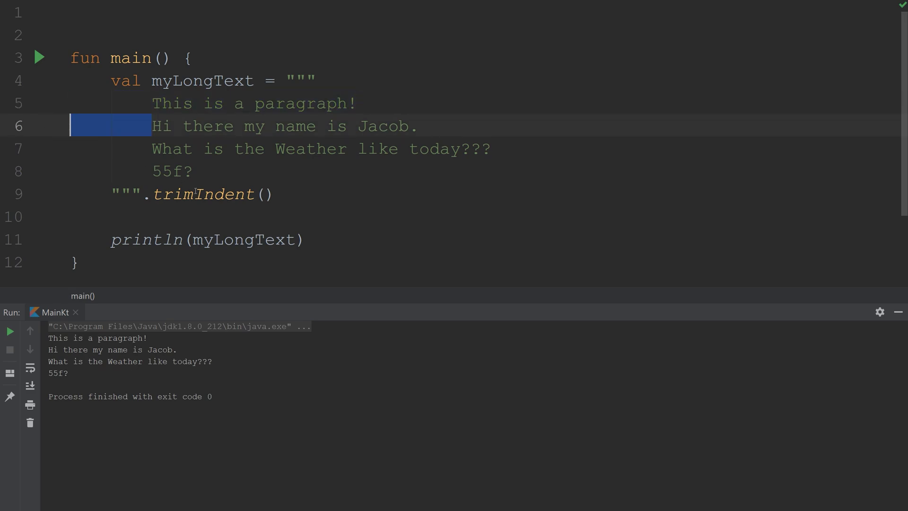
Indent the second text line and run to see trimIndent keep the relative indentation.
double_click(203, 193)
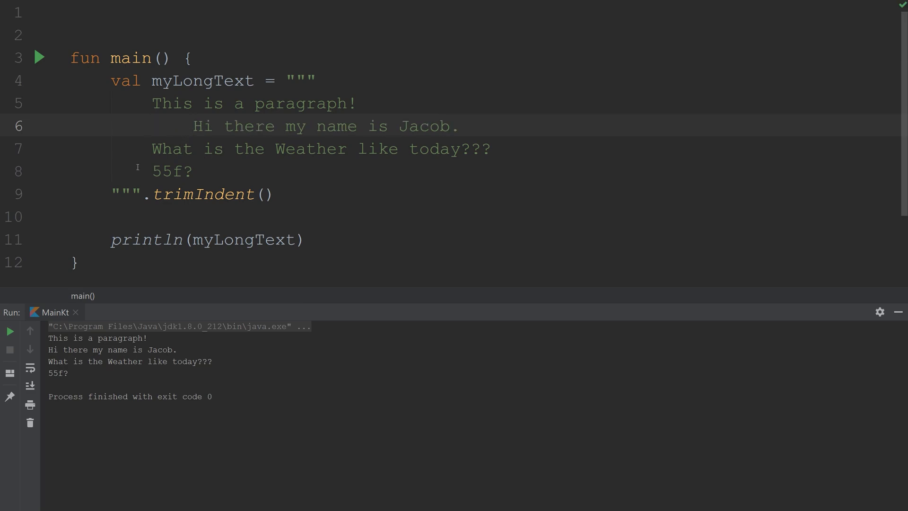
click(40, 57)
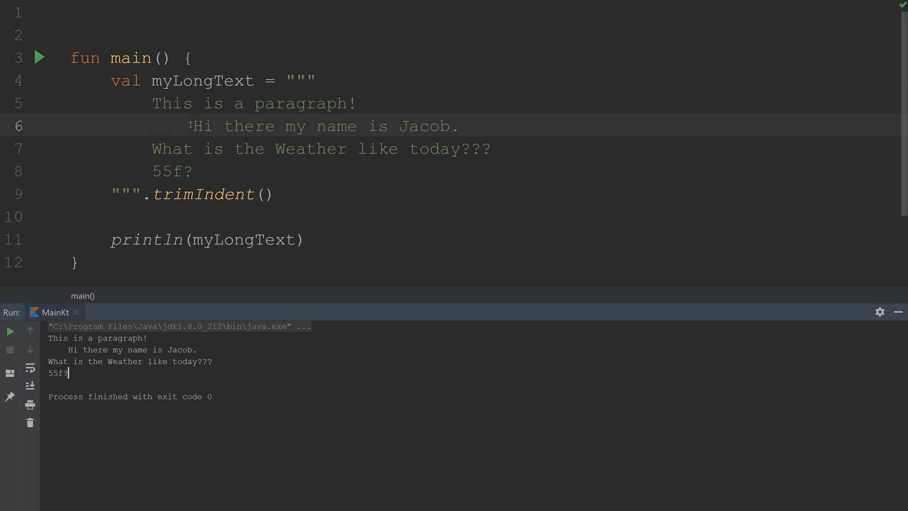
Realign the paragraph lines' indentation and run the program again.
drag(111, 126, 194, 125)
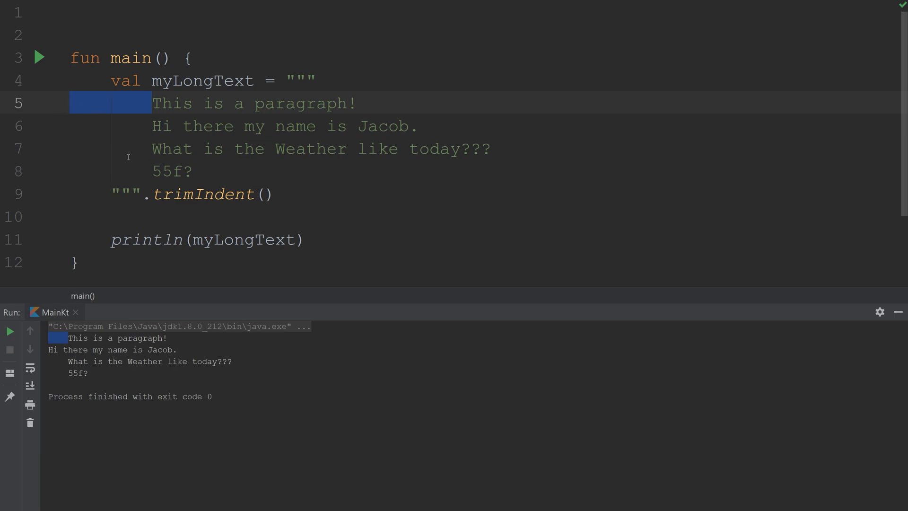
click(29, 386)
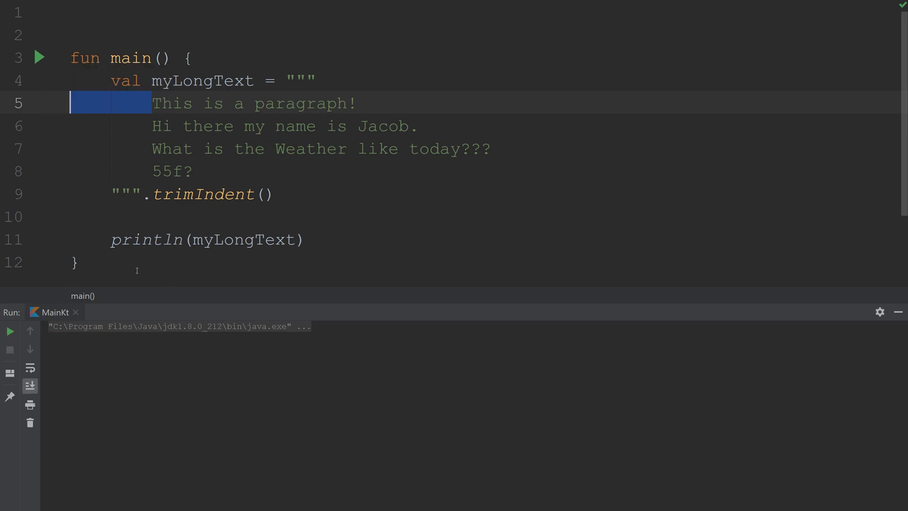